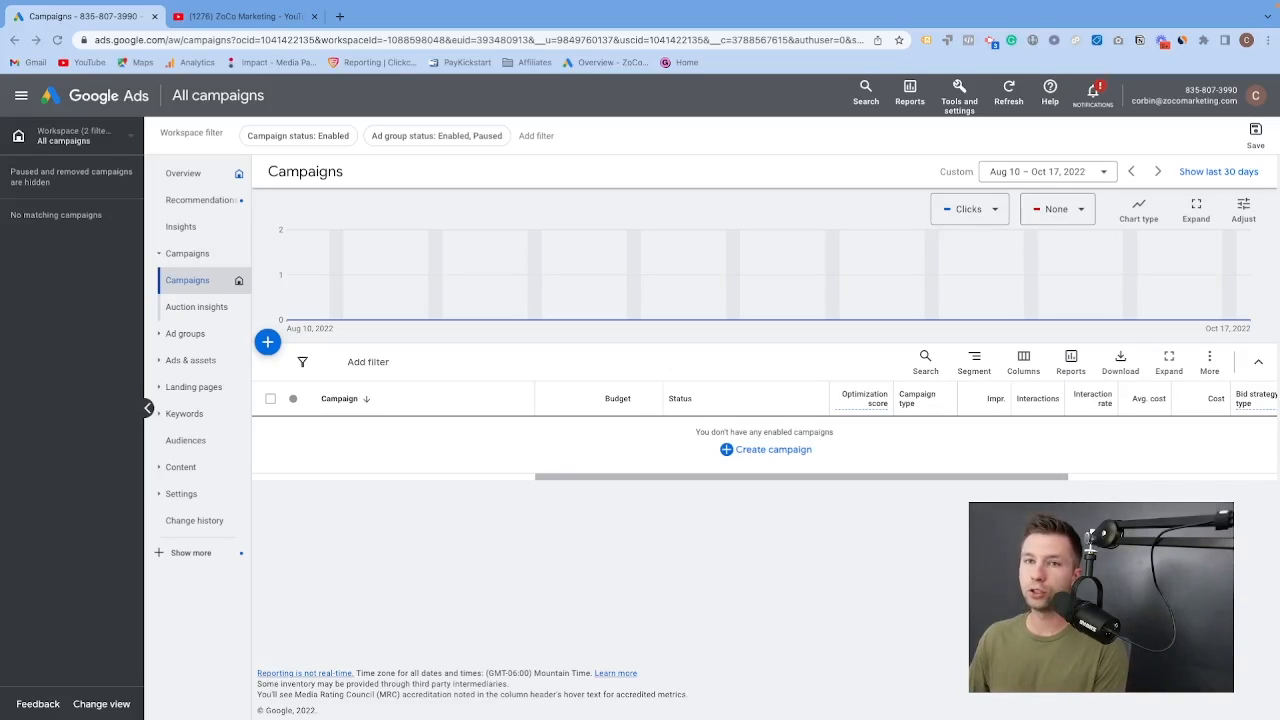
mouse_move(211, 341)
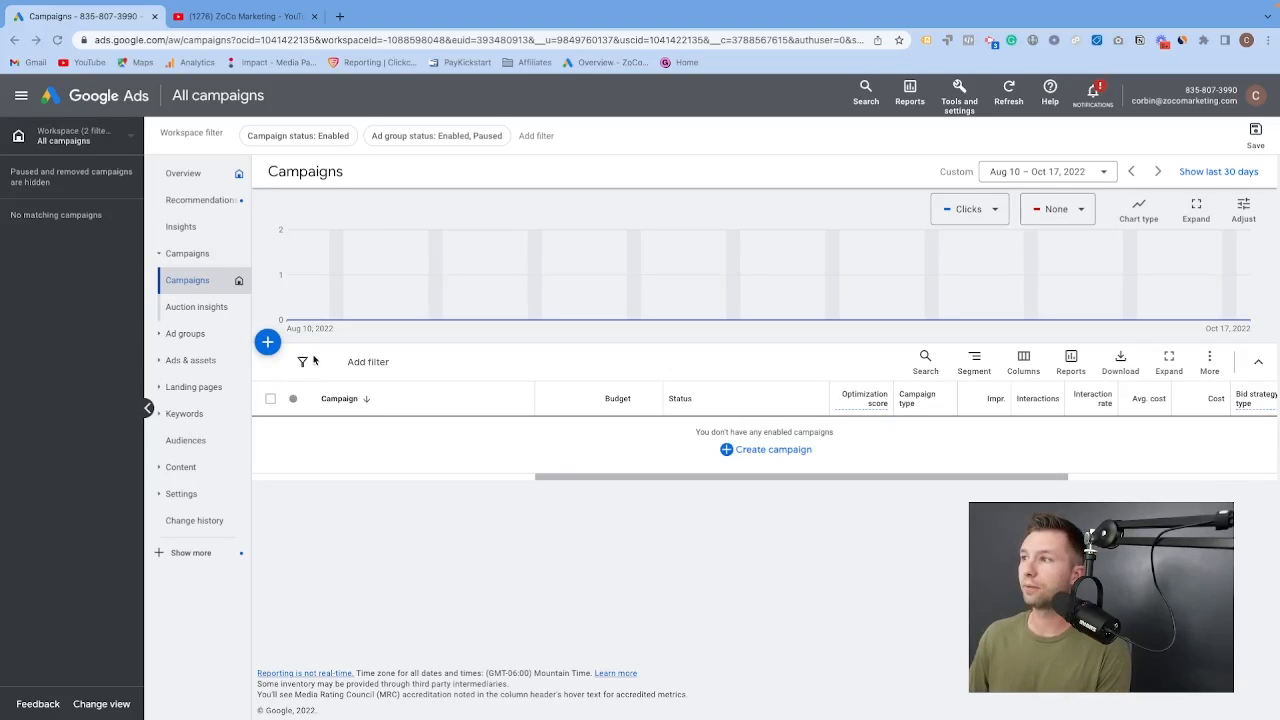
Step: Start a new campaign from the Campaigns page's + menu
click(267, 342)
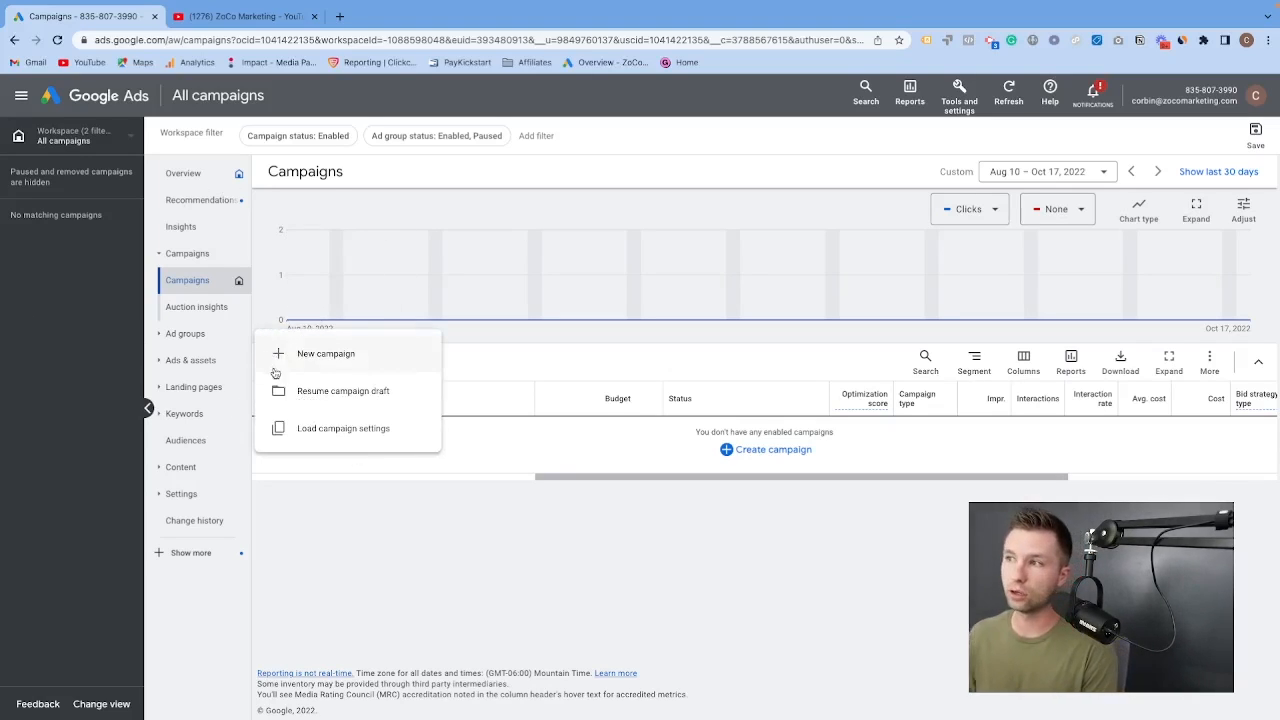
click(325, 353)
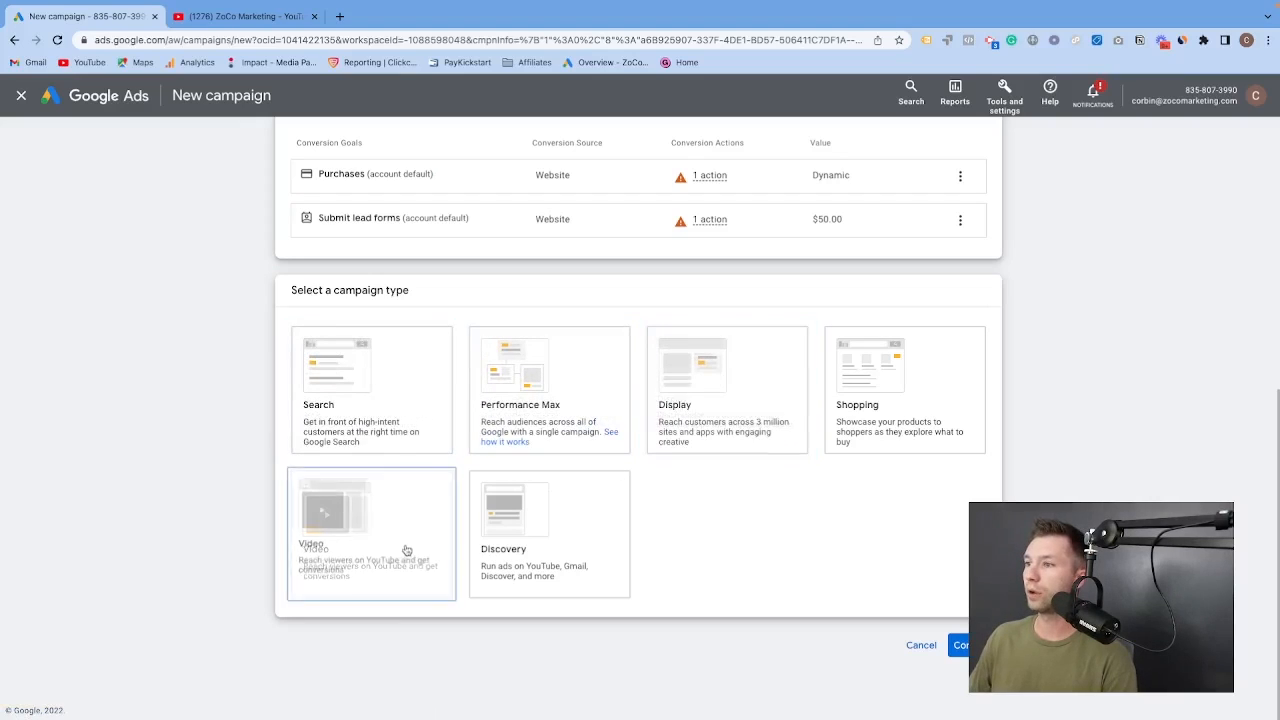
Step: Create a Video campaign for driving conversions and name it 'YouTube Shorts'
click(371, 530)
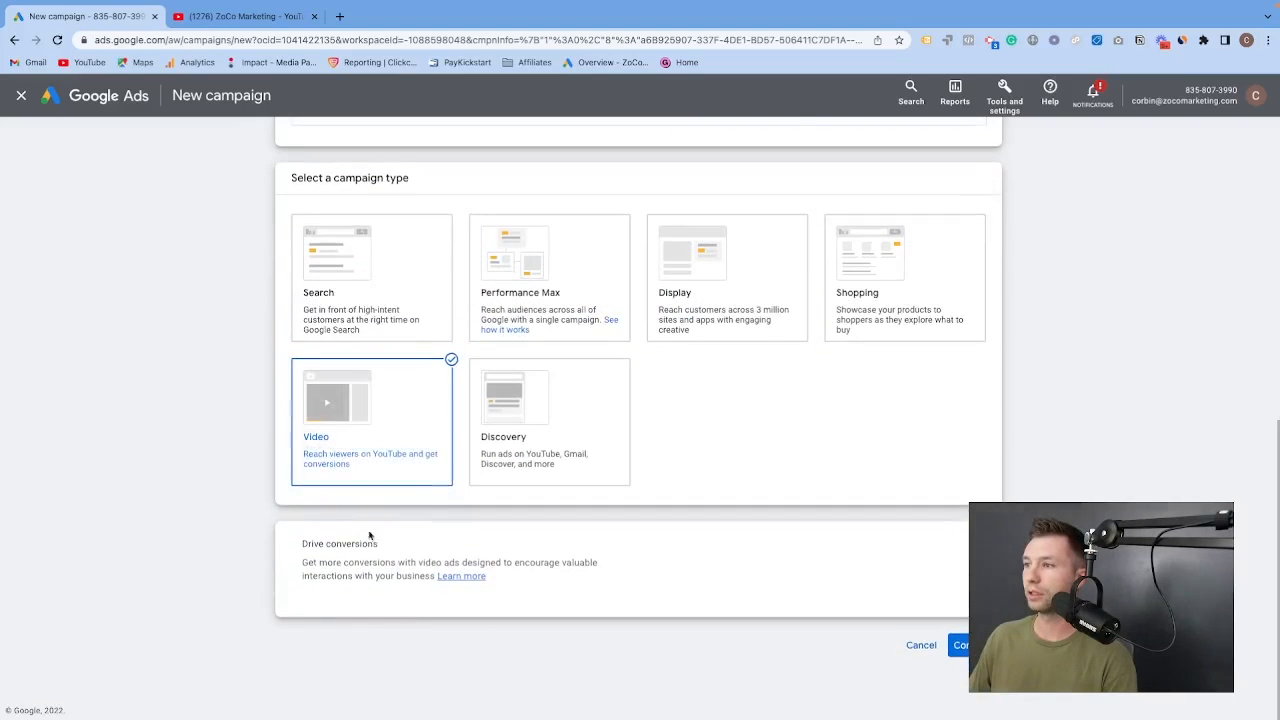
click(964, 645)
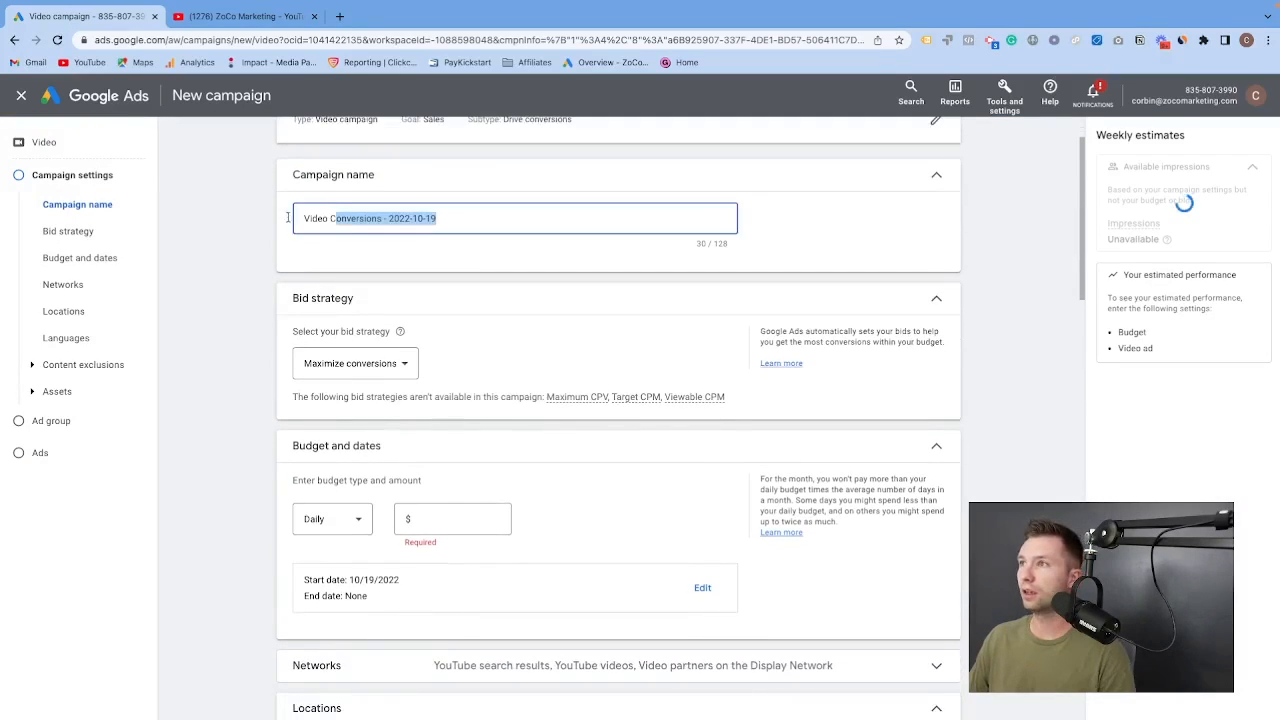
text(YouTube Shorts)
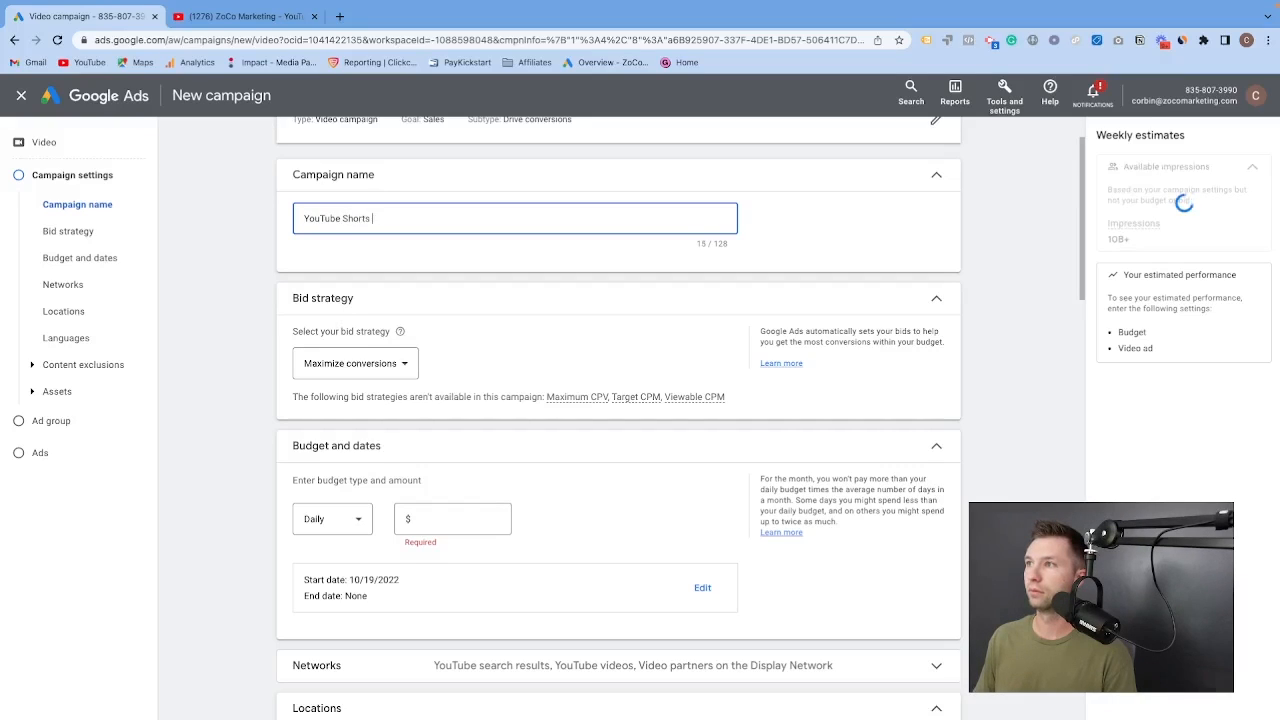
Step: Set a $5.00 daily budget, keep Maximize conversions bidding, and collapse Networks
click(355, 363)
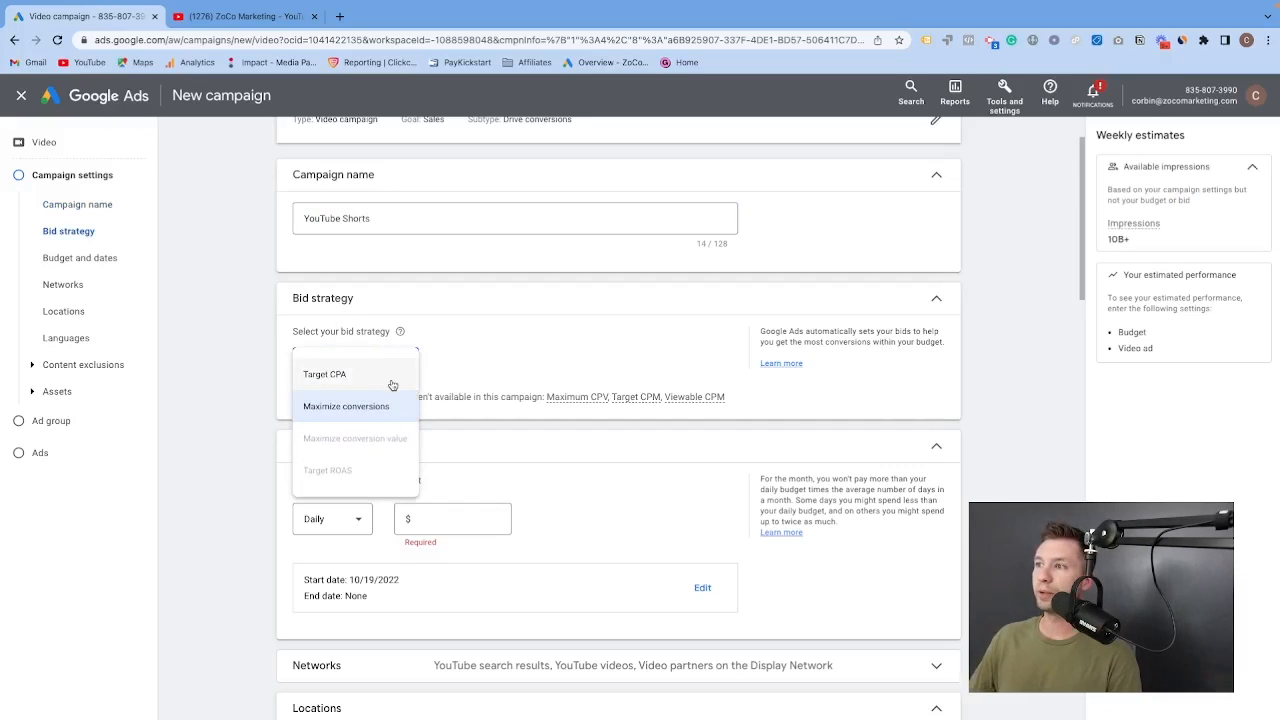
mouse_move(470, 369)
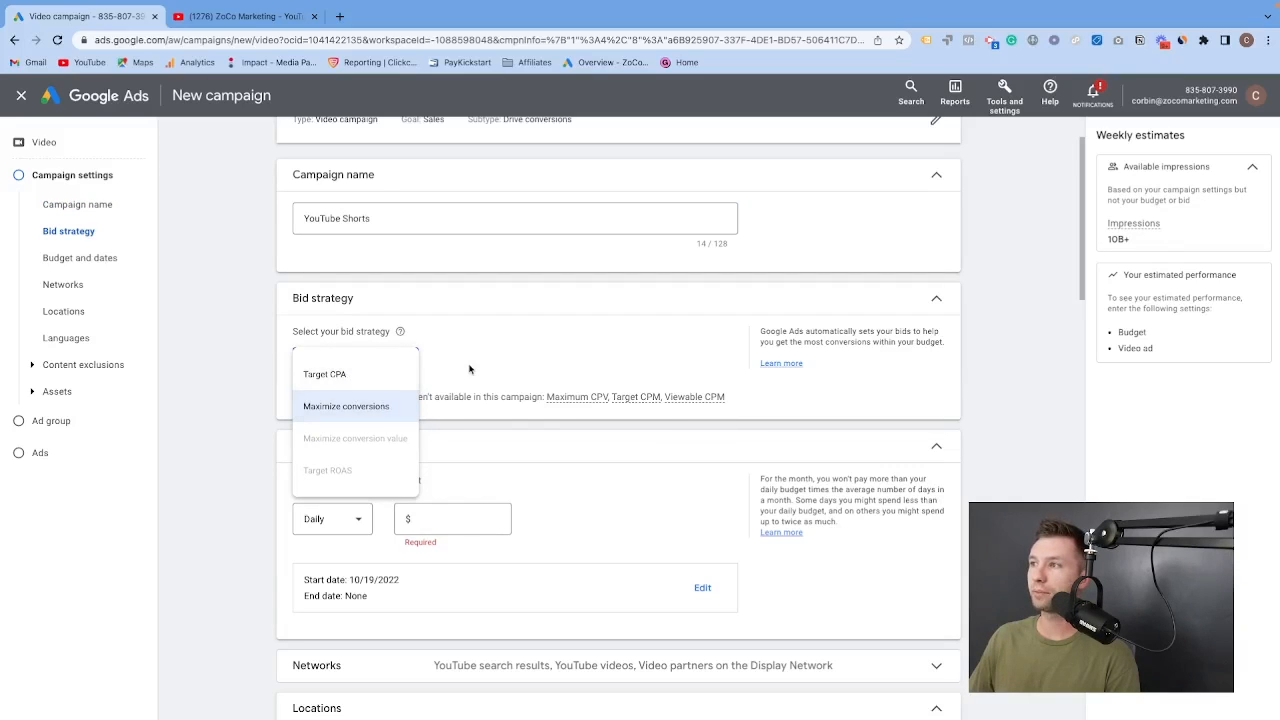
click(346, 406)
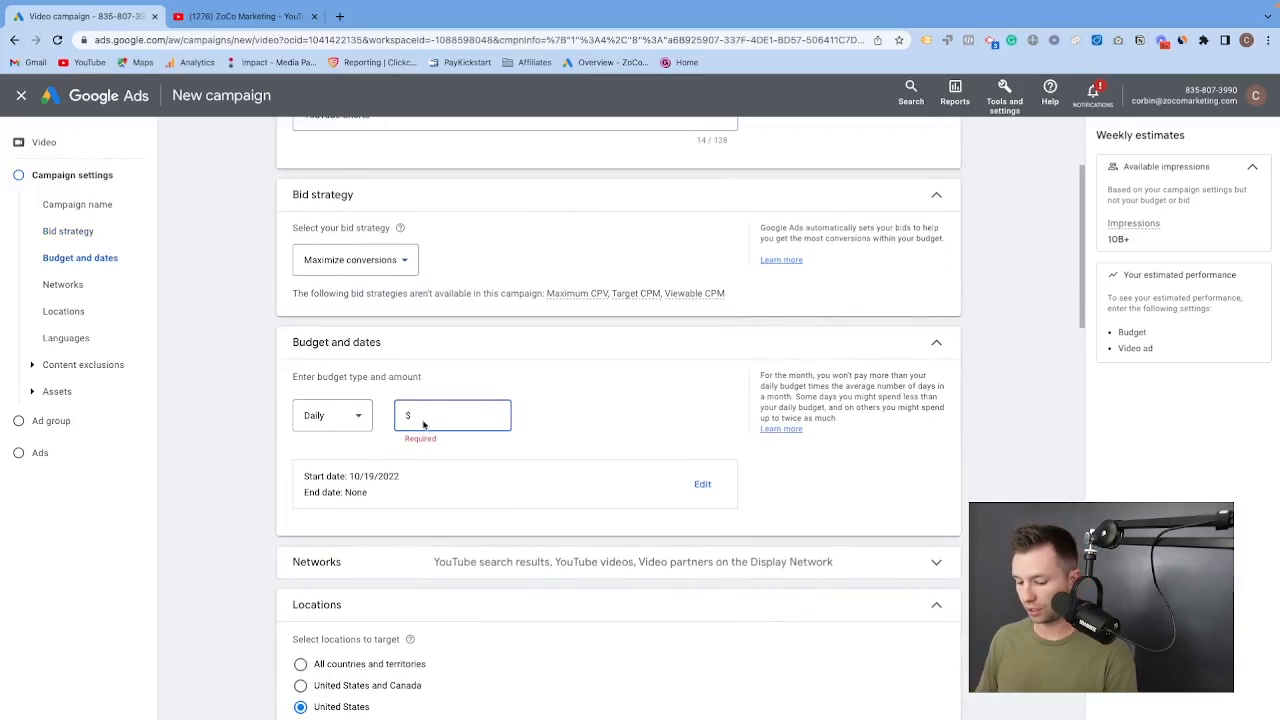
text(5.00)
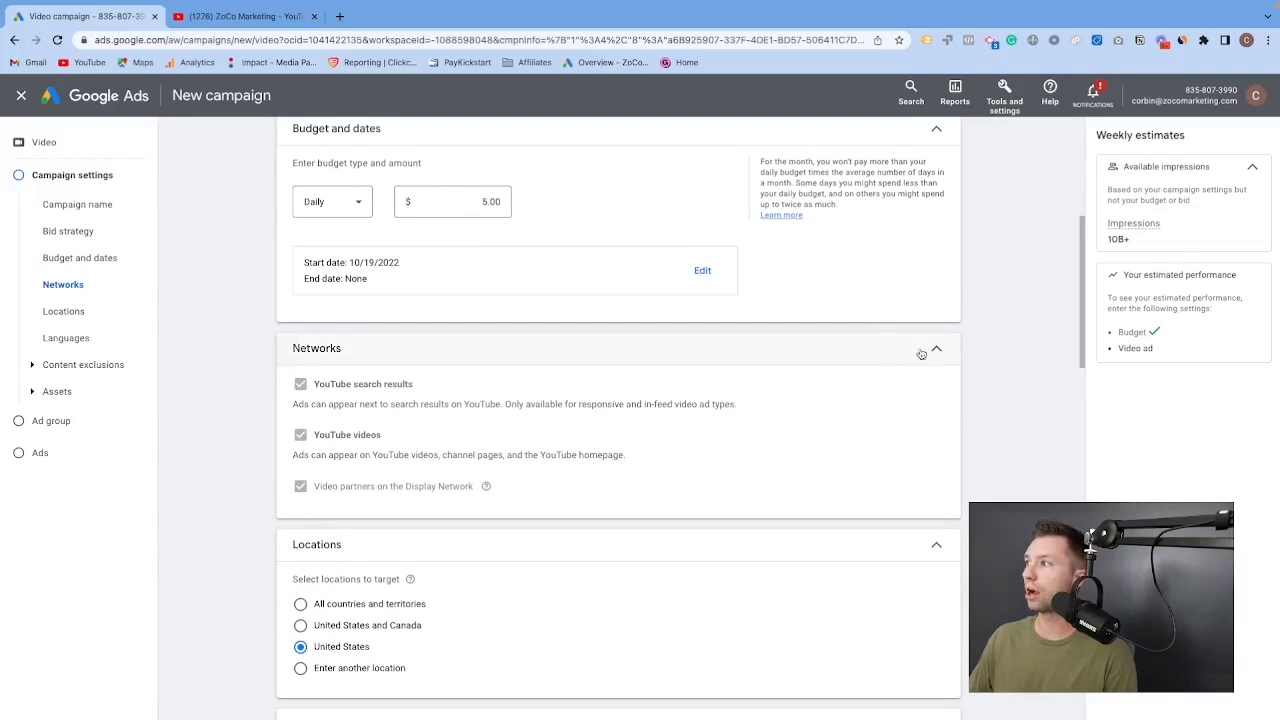
click(936, 348)
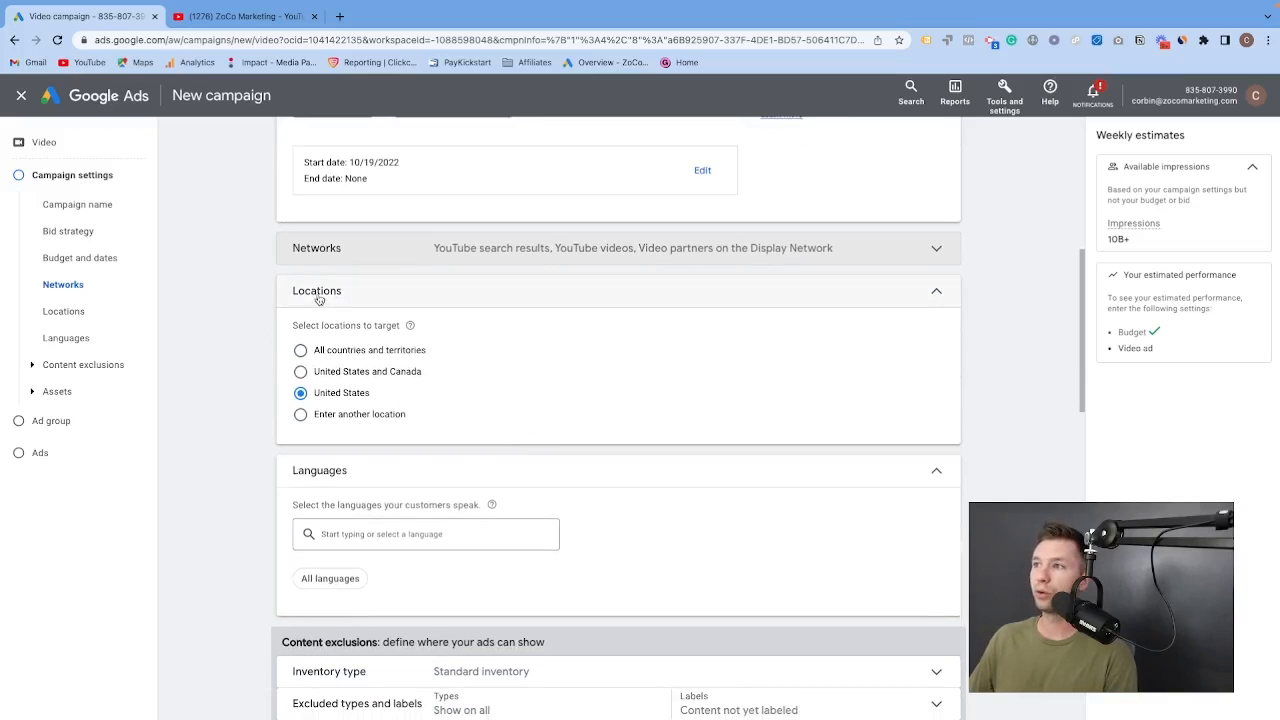
scroll(down, 3)
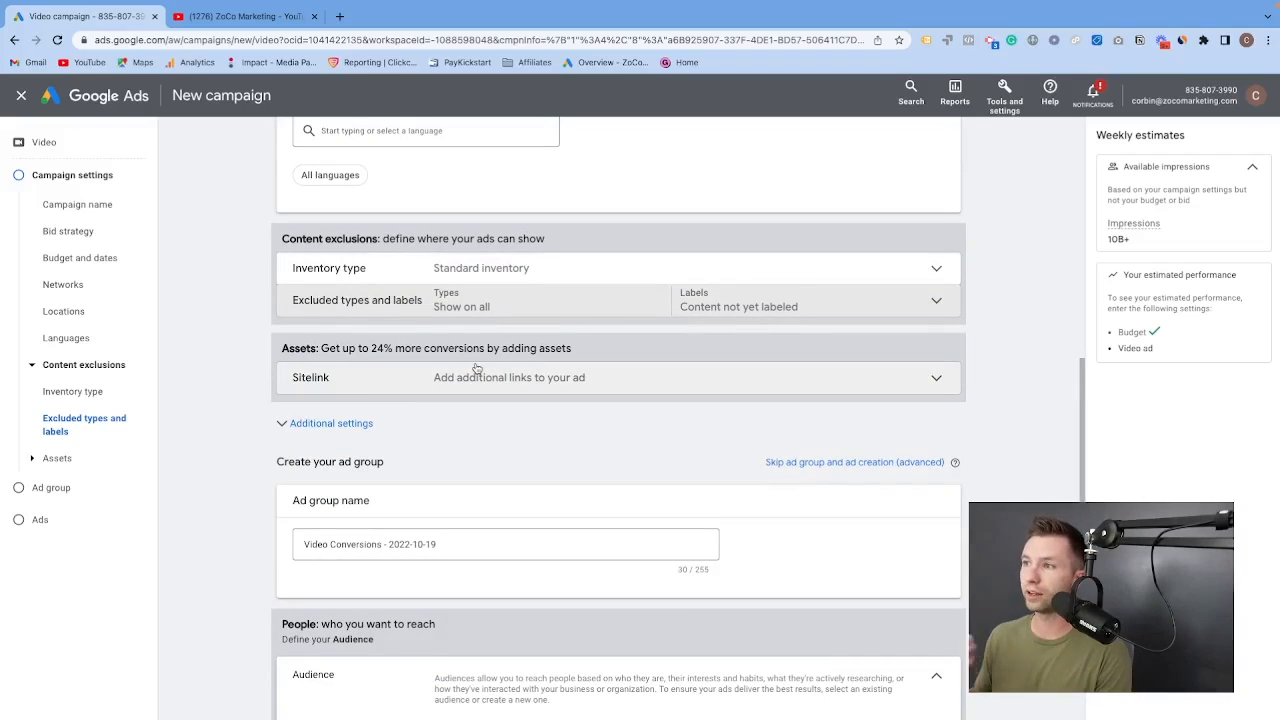
mouse_move(443, 442)
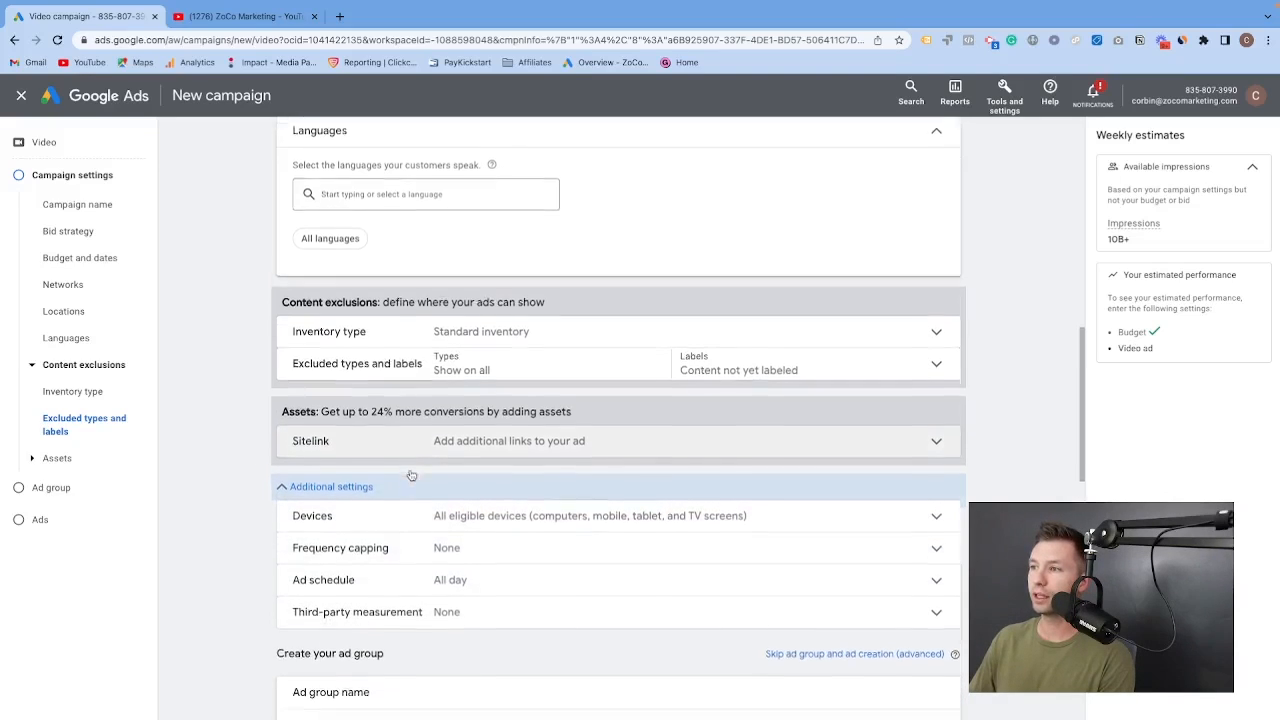
Step: Limit device targeting to mobile phones only and continue down to the ad group
scroll(down, 3)
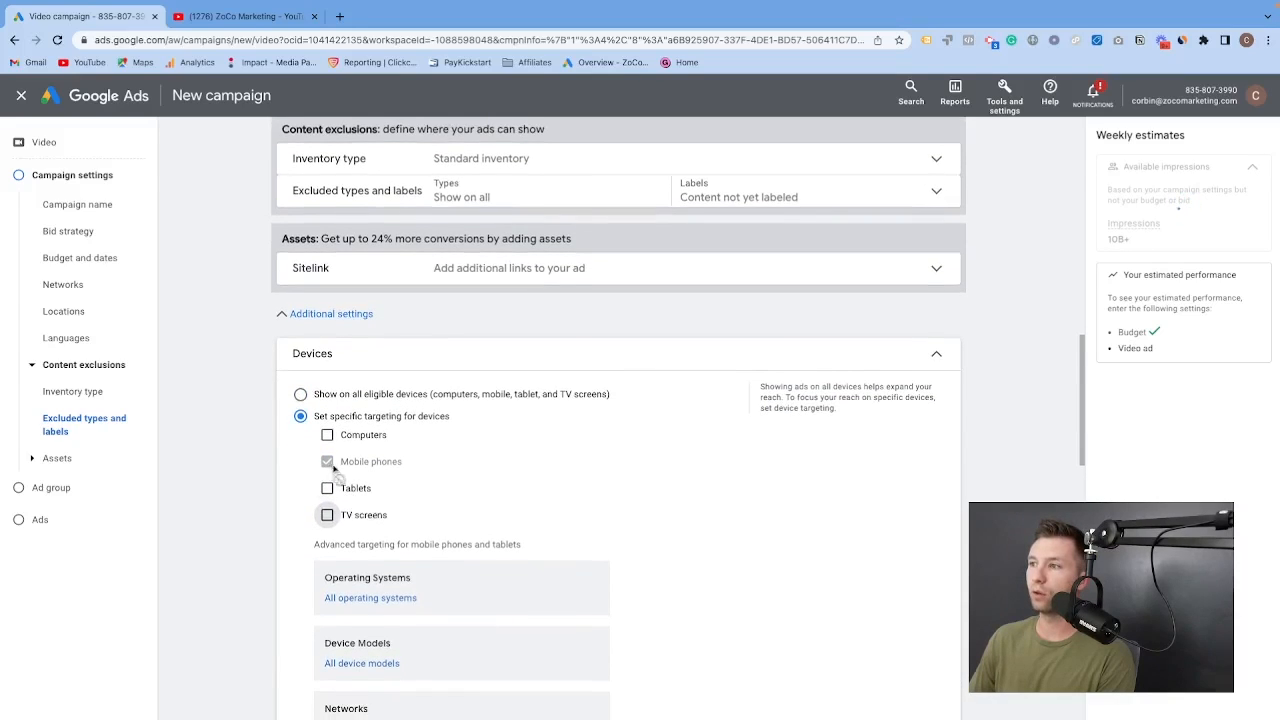
scroll(down, 3)
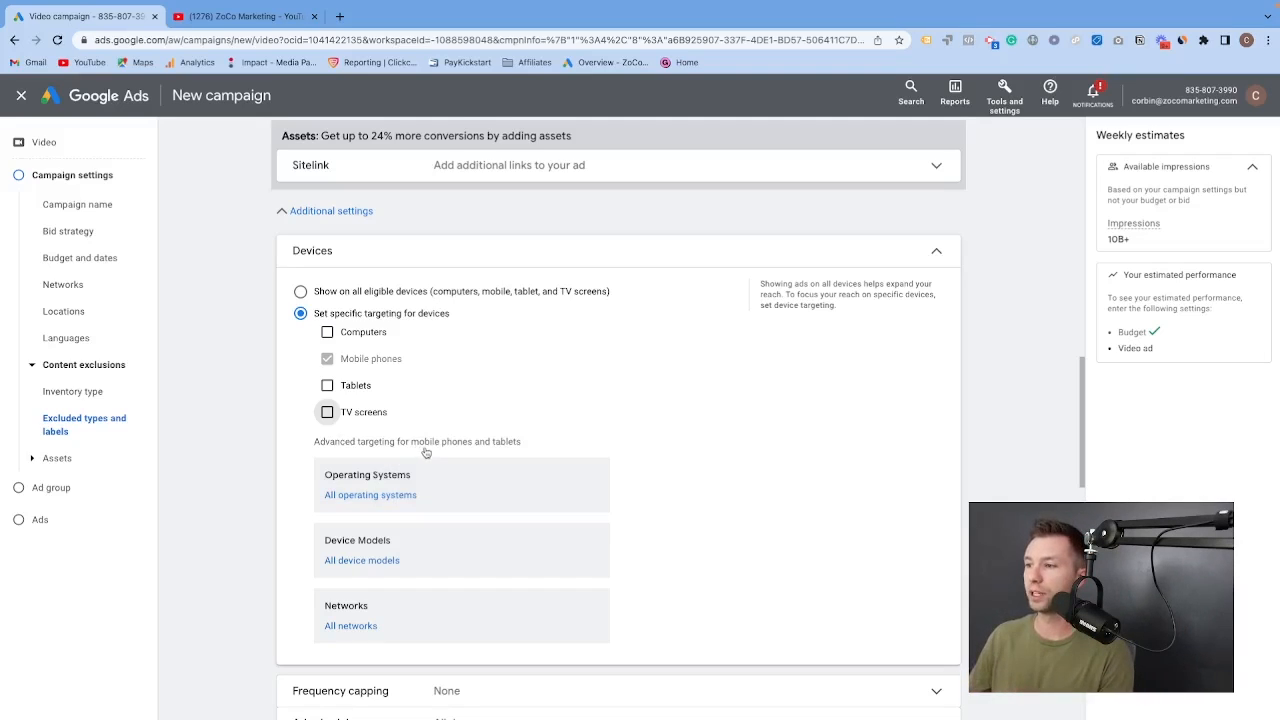
scroll(down, 3)
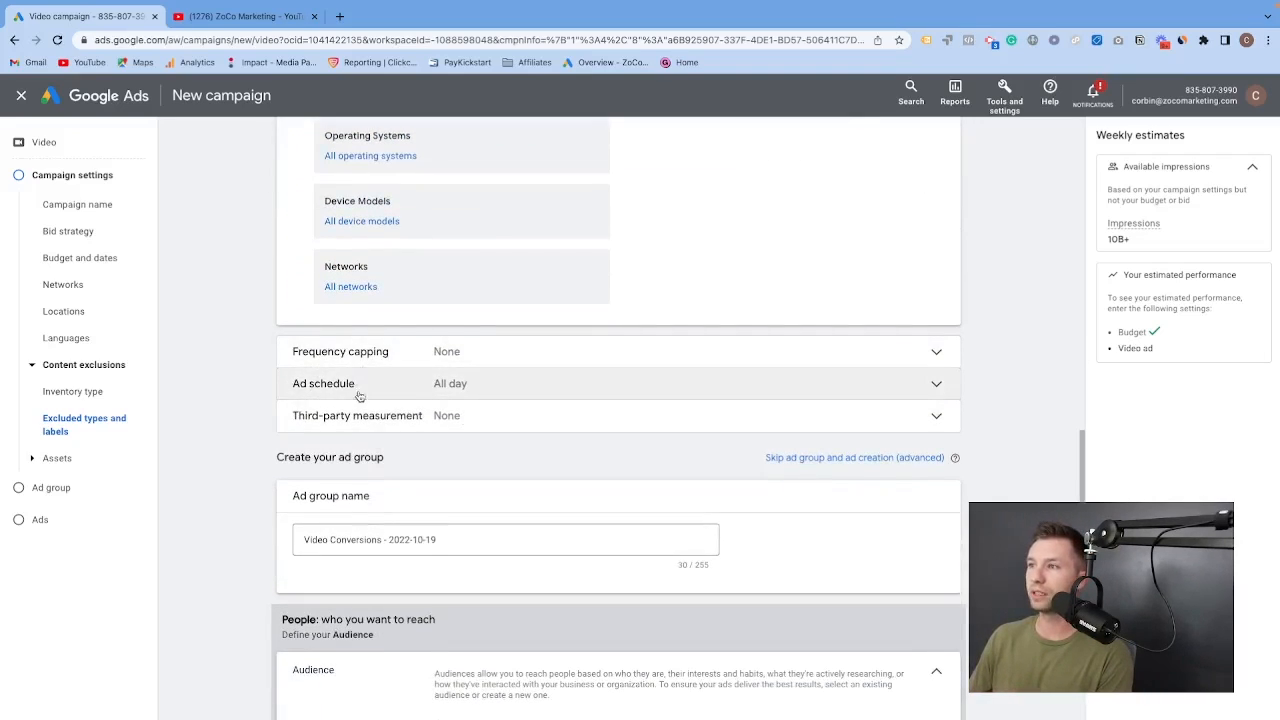
scroll(down, 3)
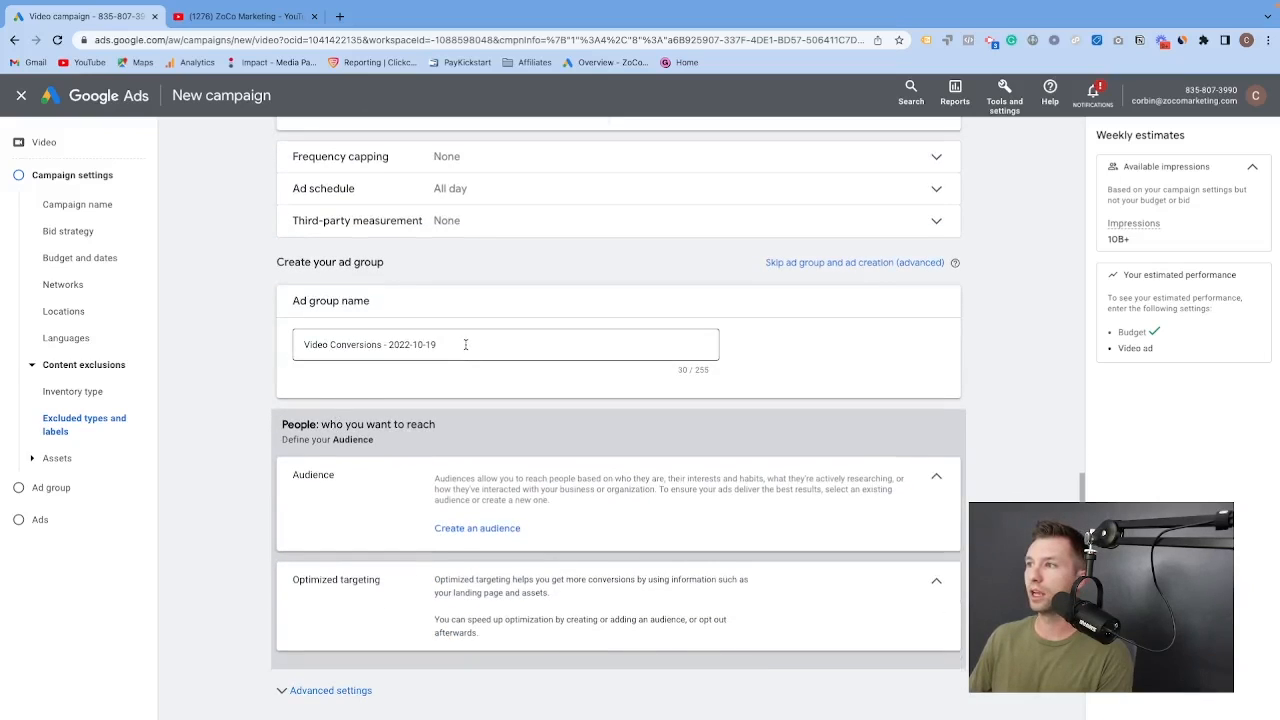
Step: Save a 'Marketing' audience on the Marketing interest and disable optimized targeting
scroll(down, 3)
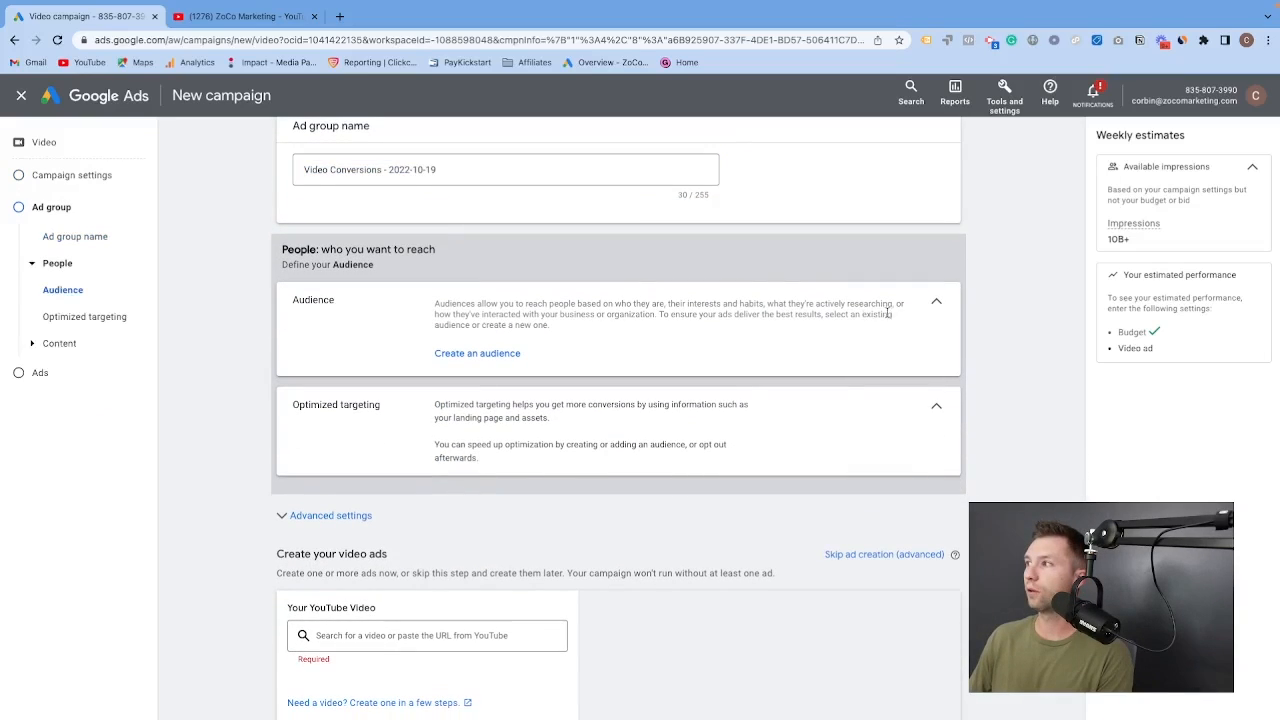
click(935, 305)
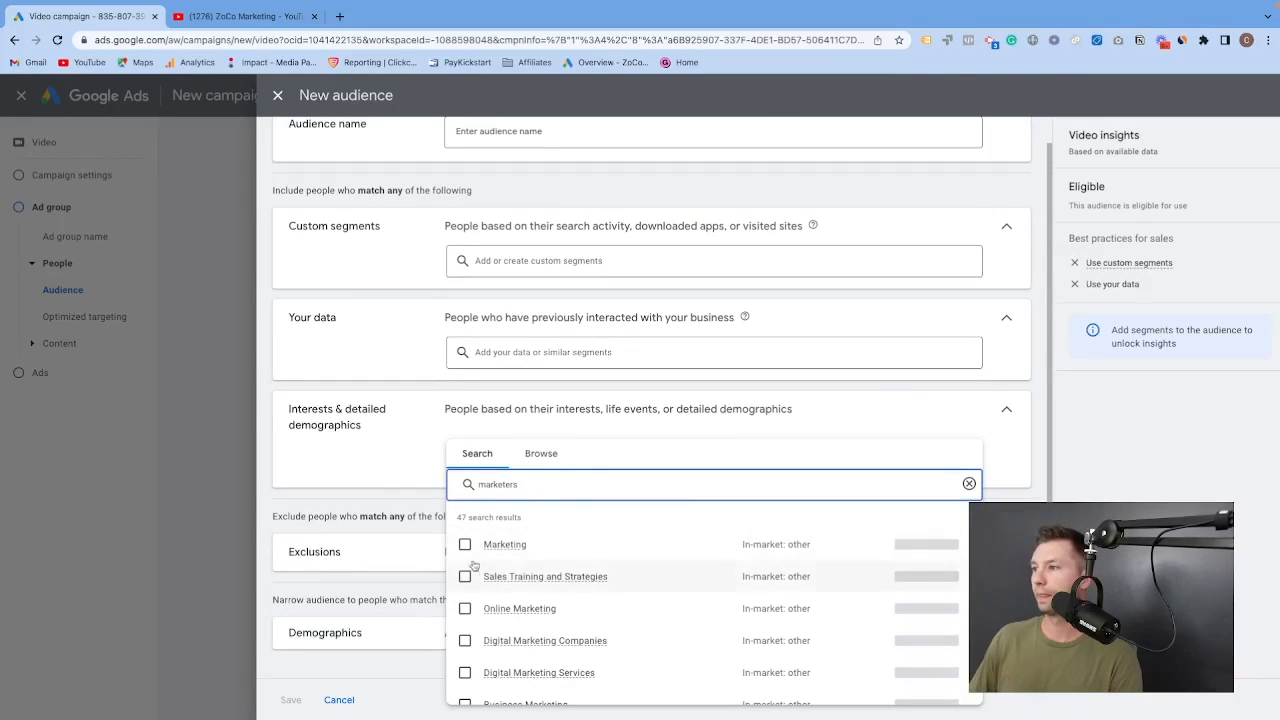
click(465, 544)
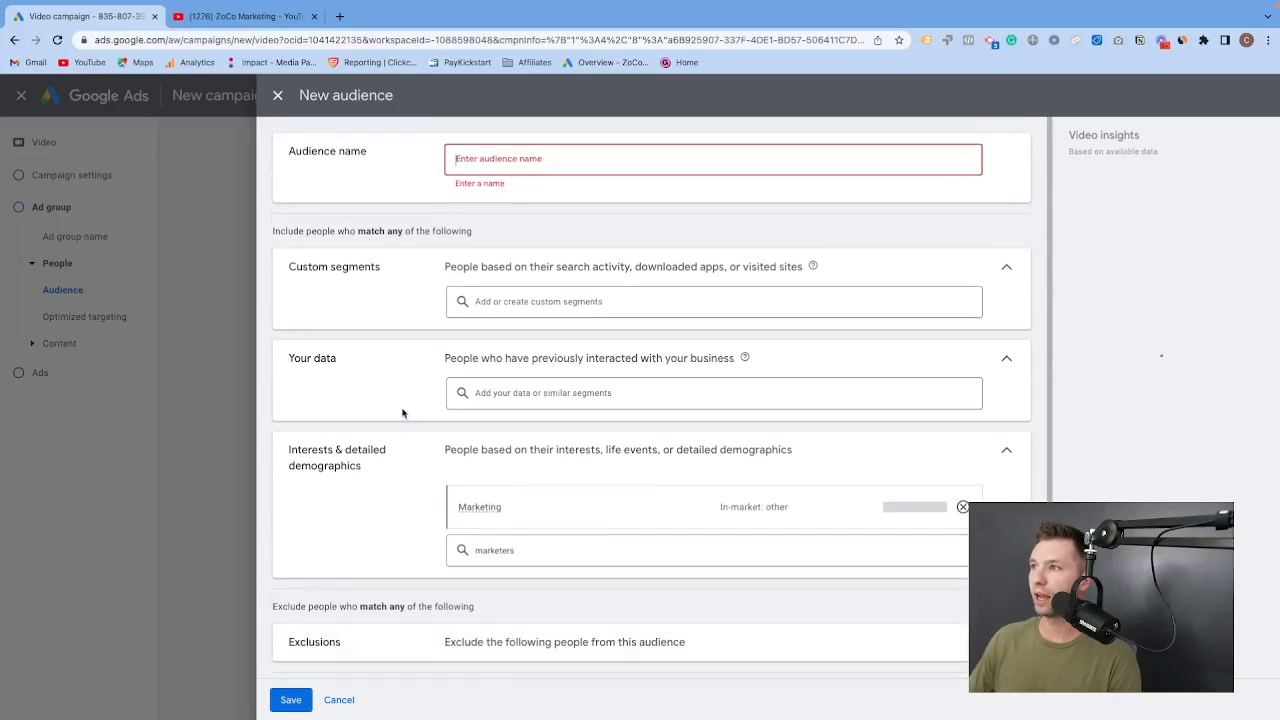
text(Marketing)
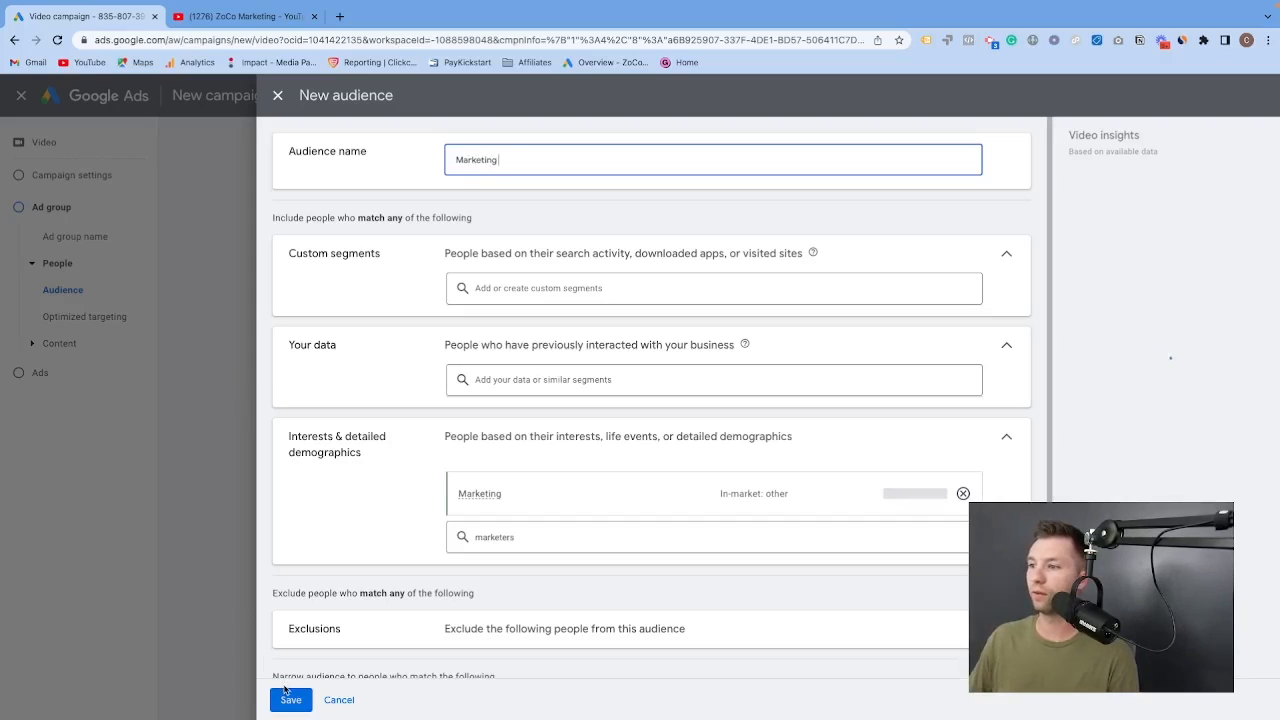
click(289, 700)
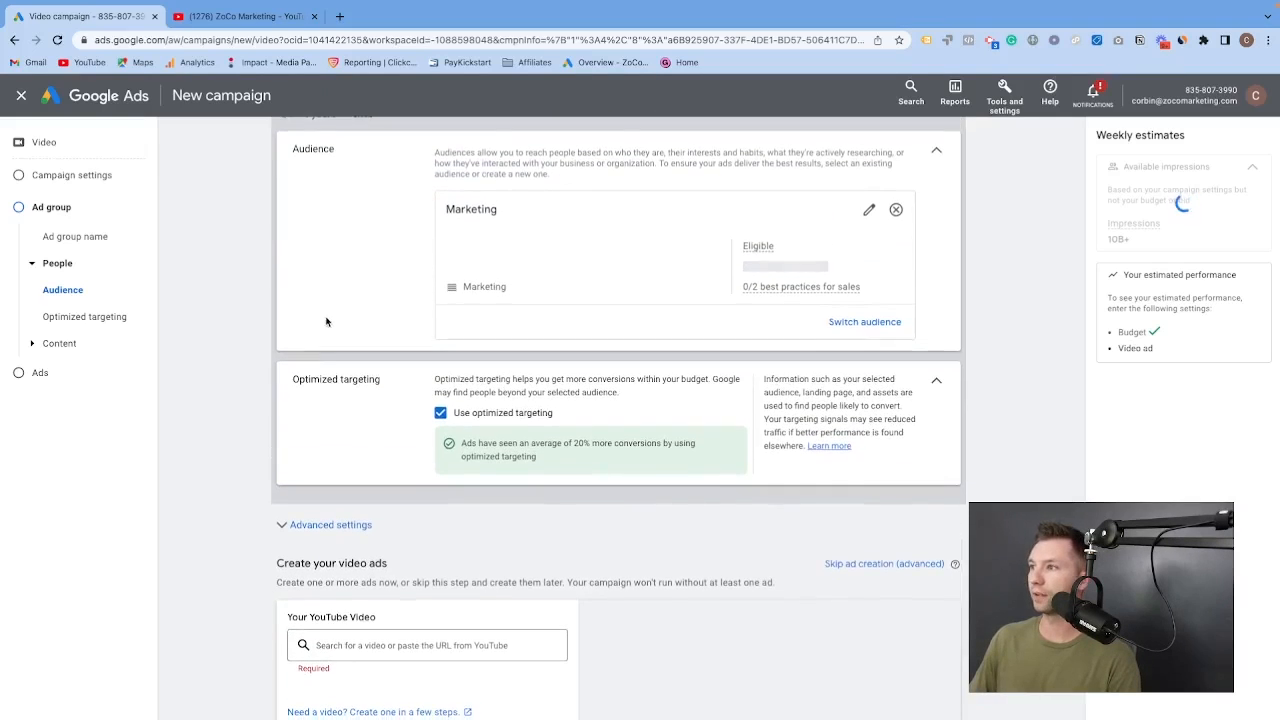
click(439, 410)
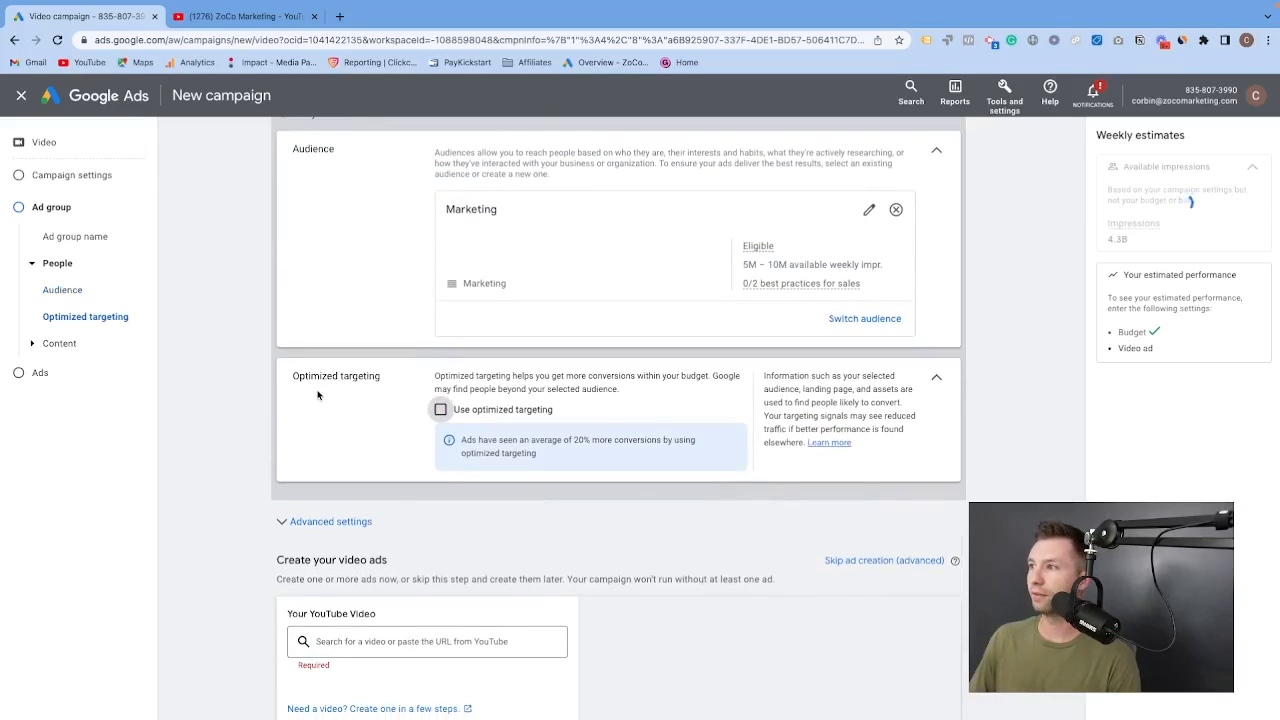
Step: Scroll down to the 'Create your video ads' section below the ad group
scroll(down, 3)
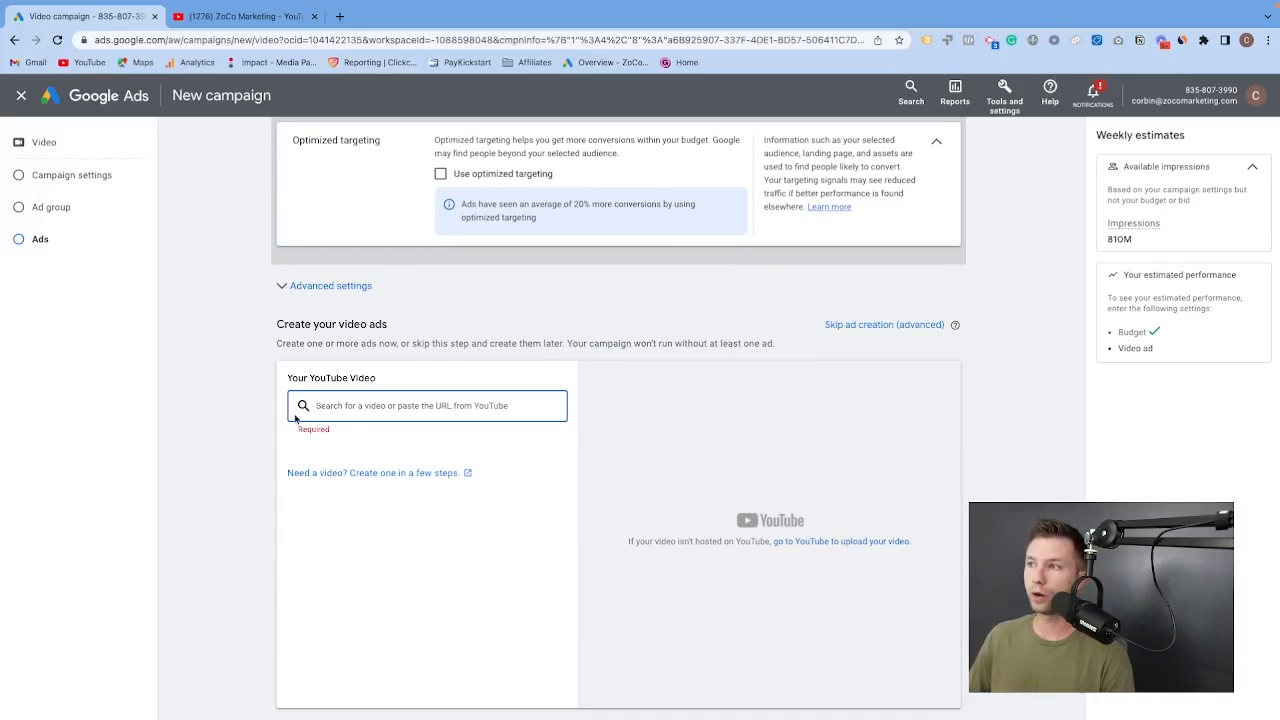
mouse_move(352, 414)
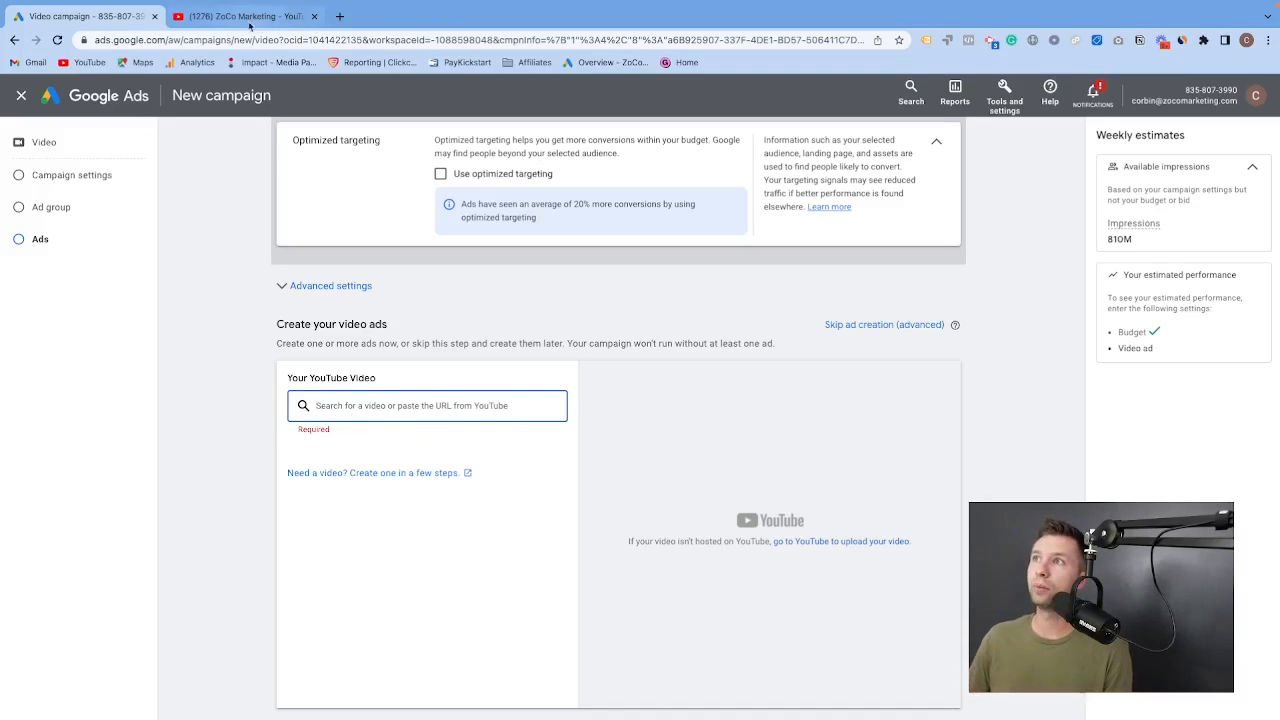
Step: Open the 'Tip to improve your Google Ads #shorts' Short and select its URL
click(240, 16)
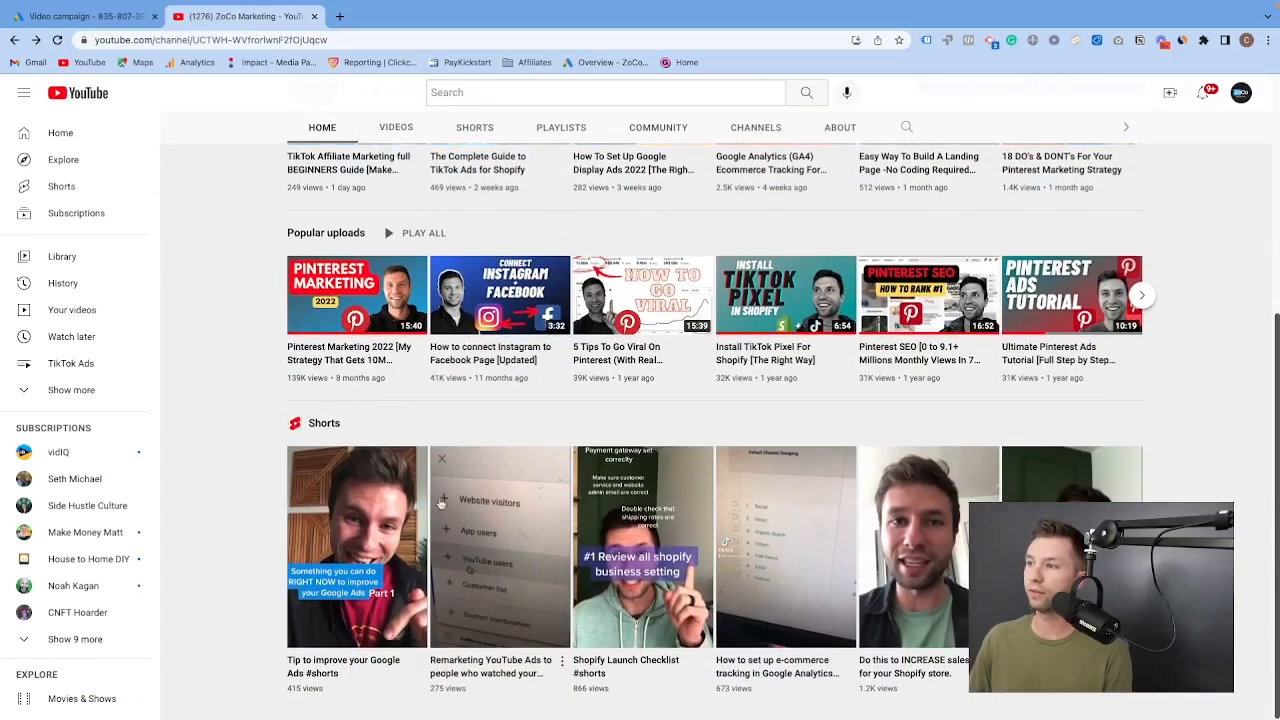
click(356, 546)
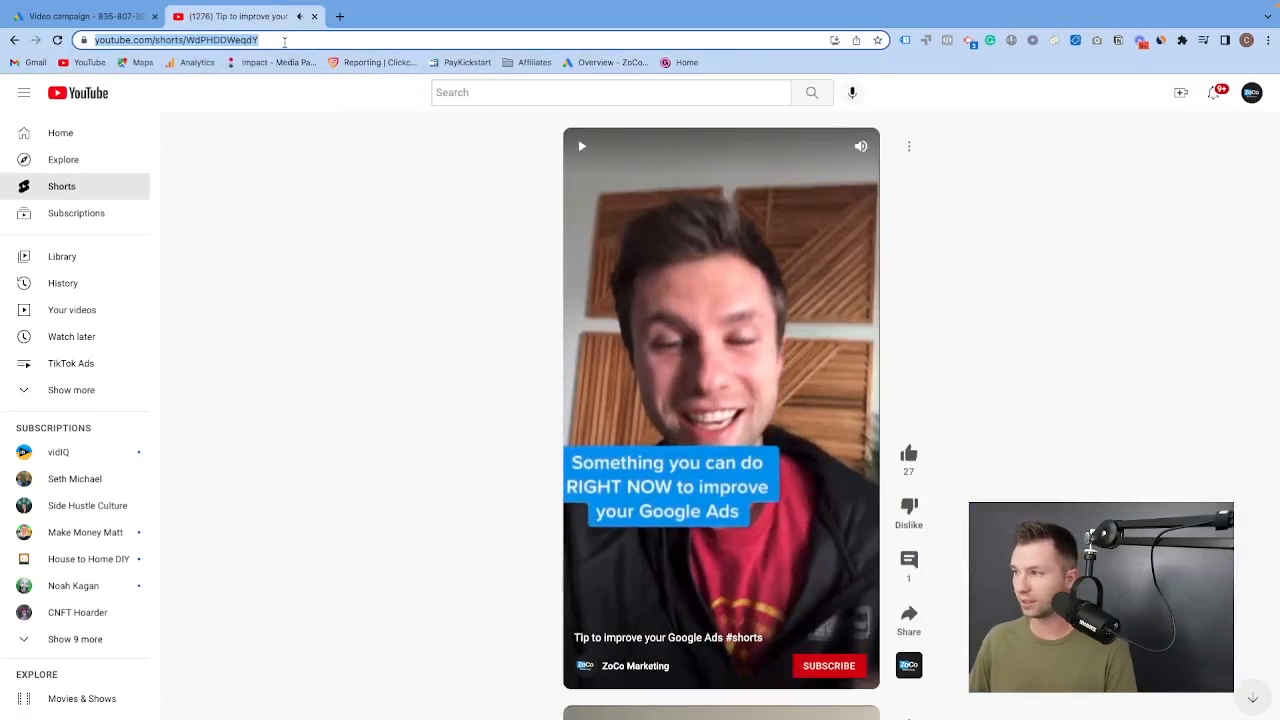
click(85, 16)
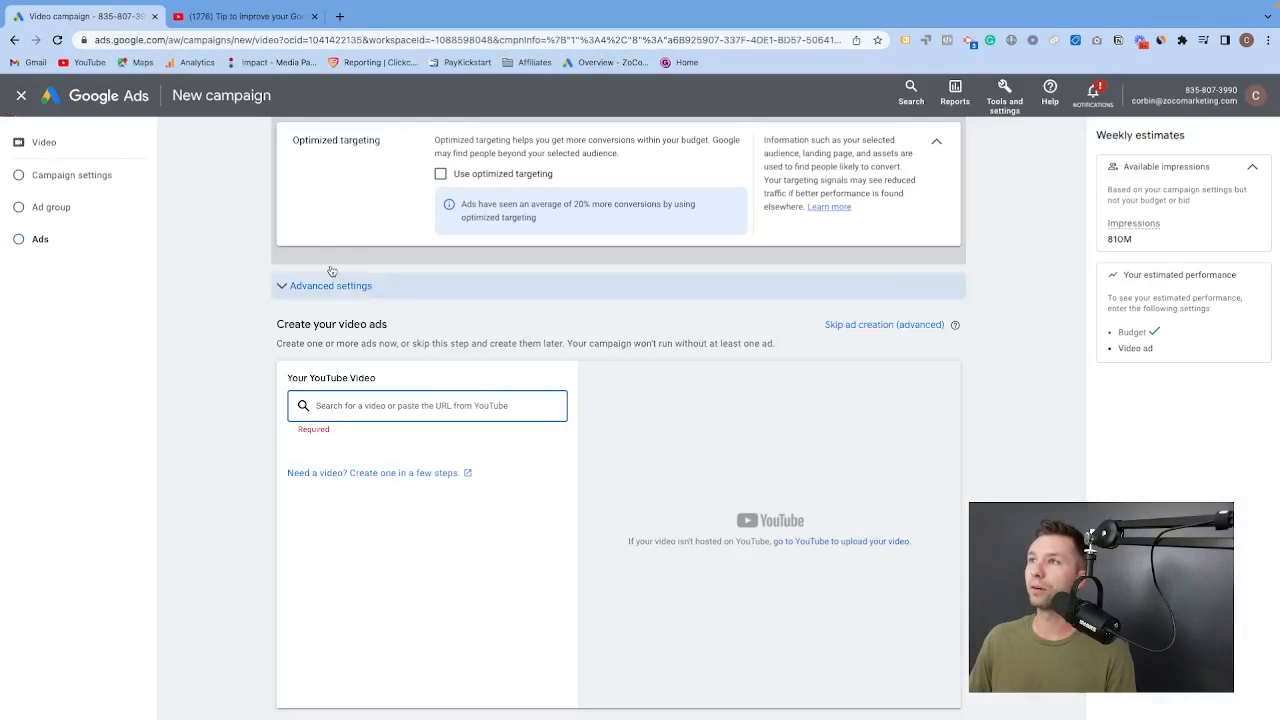
click(245, 17)
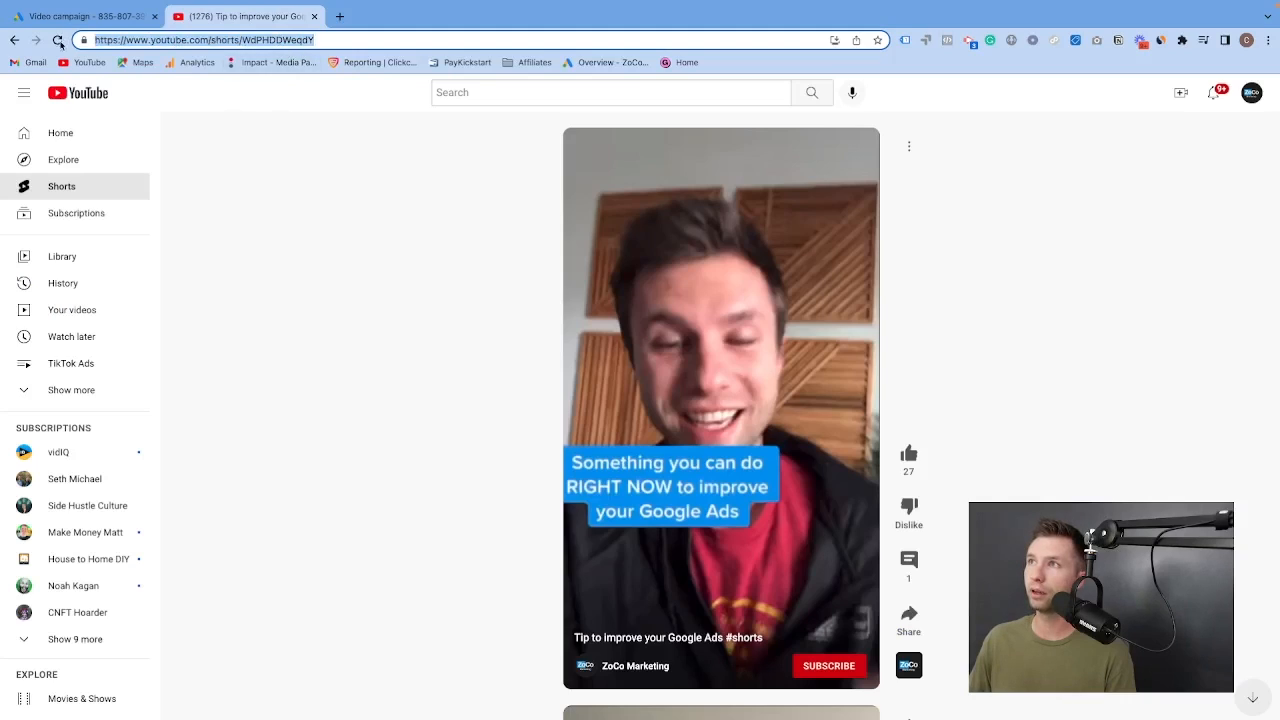
click(90, 16)
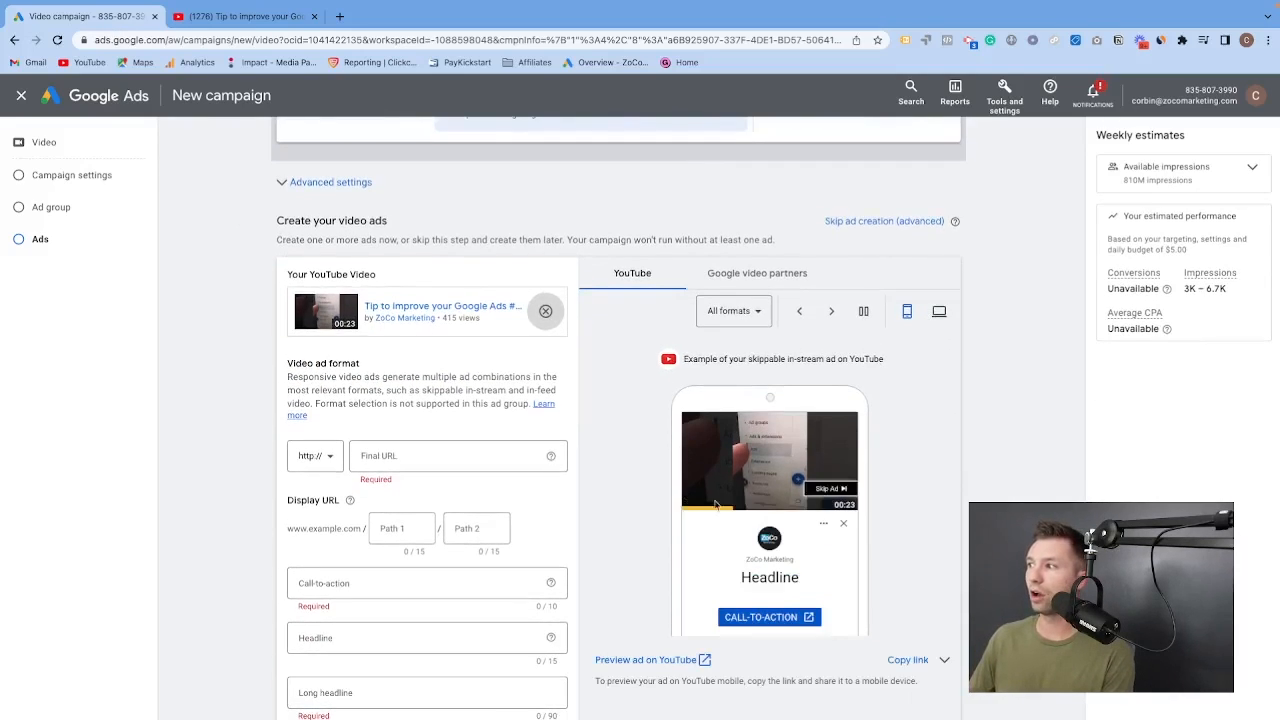
mouse_move(702, 443)
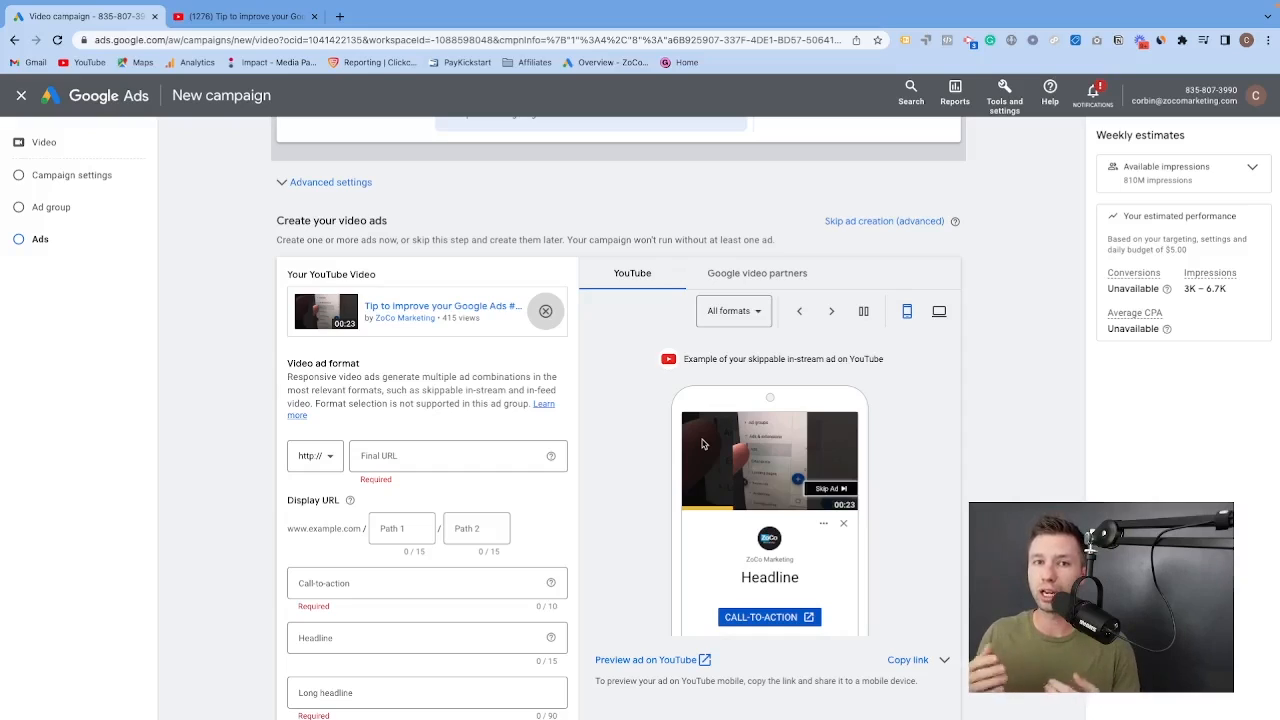
Step: Pick the Google Ads tip Short as the ad's YouTube video
click(831, 311)
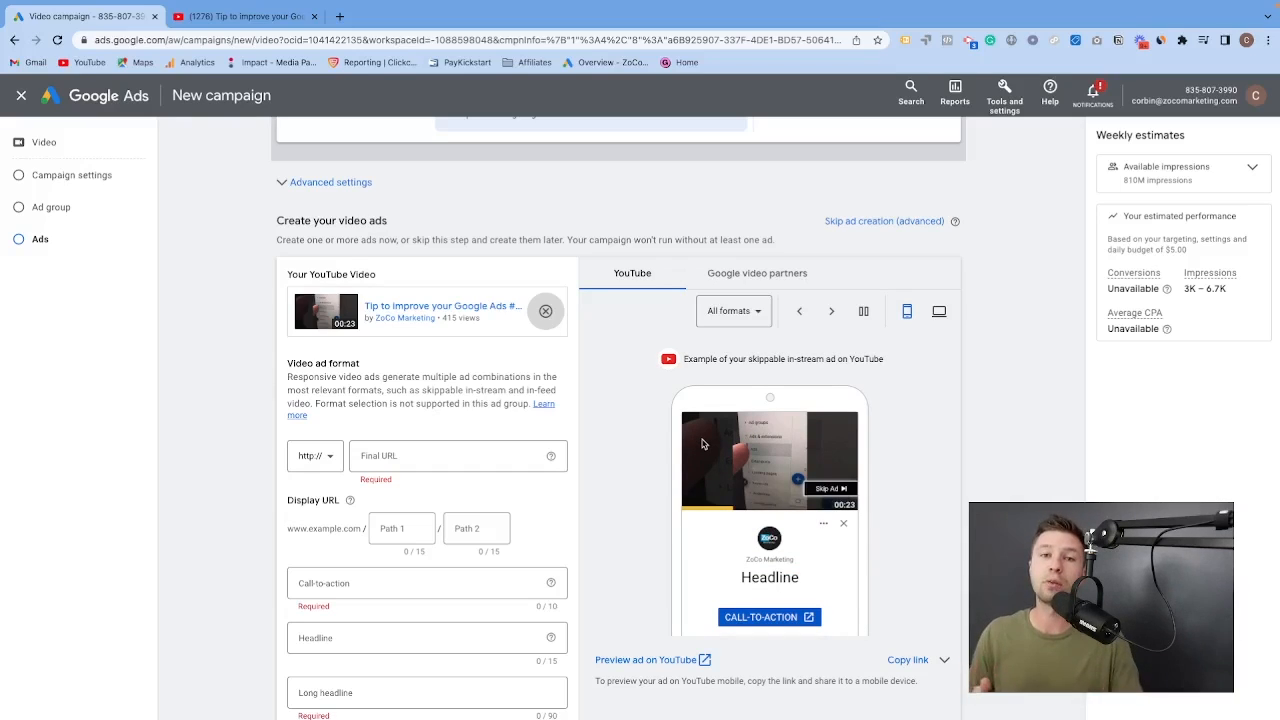
click(831, 311)
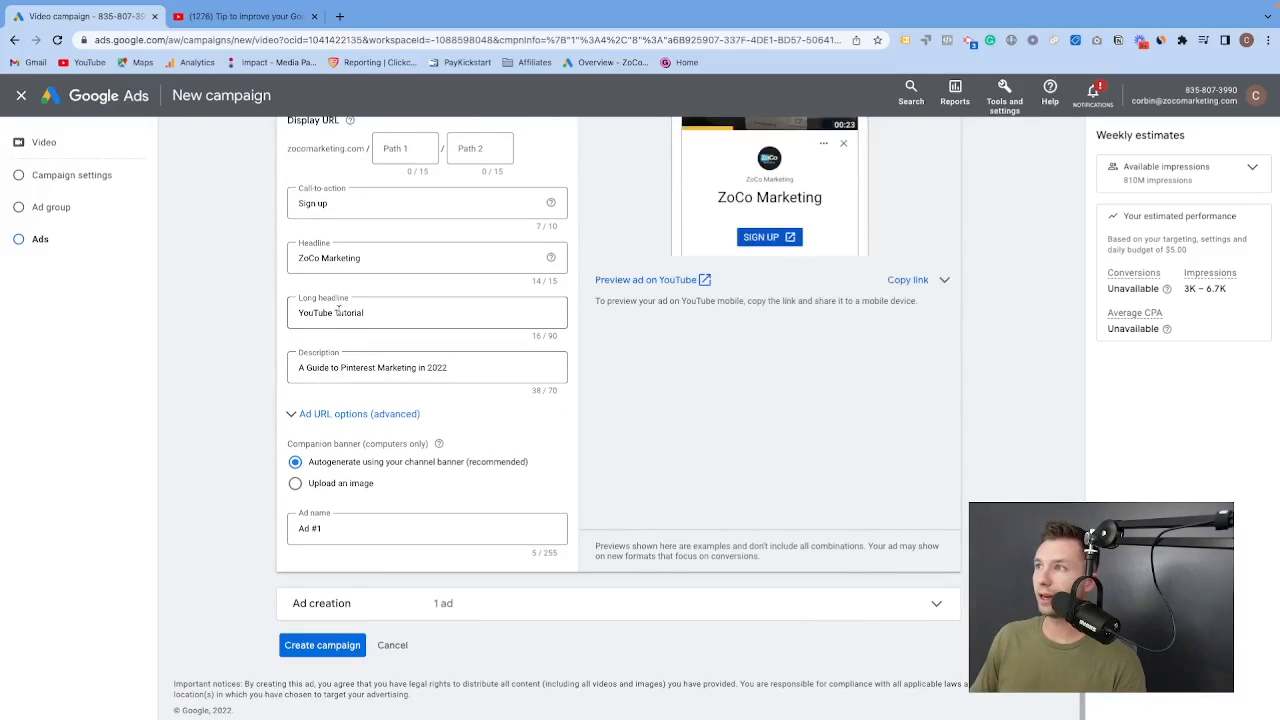
Step: Create the YouTube Shorts campaign with the completed video ad
click(322, 645)
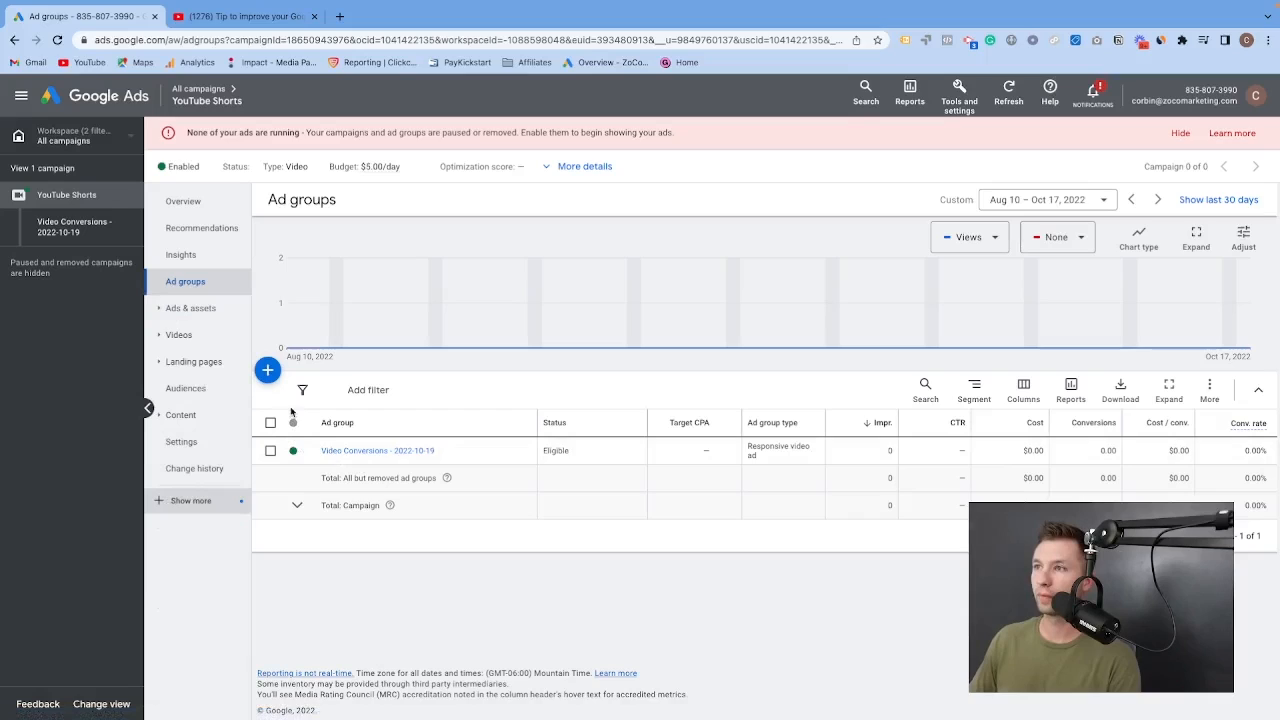
Step: Open the campaign's Devices page and select computers, tablets and TV screens at -100%
click(190, 501)
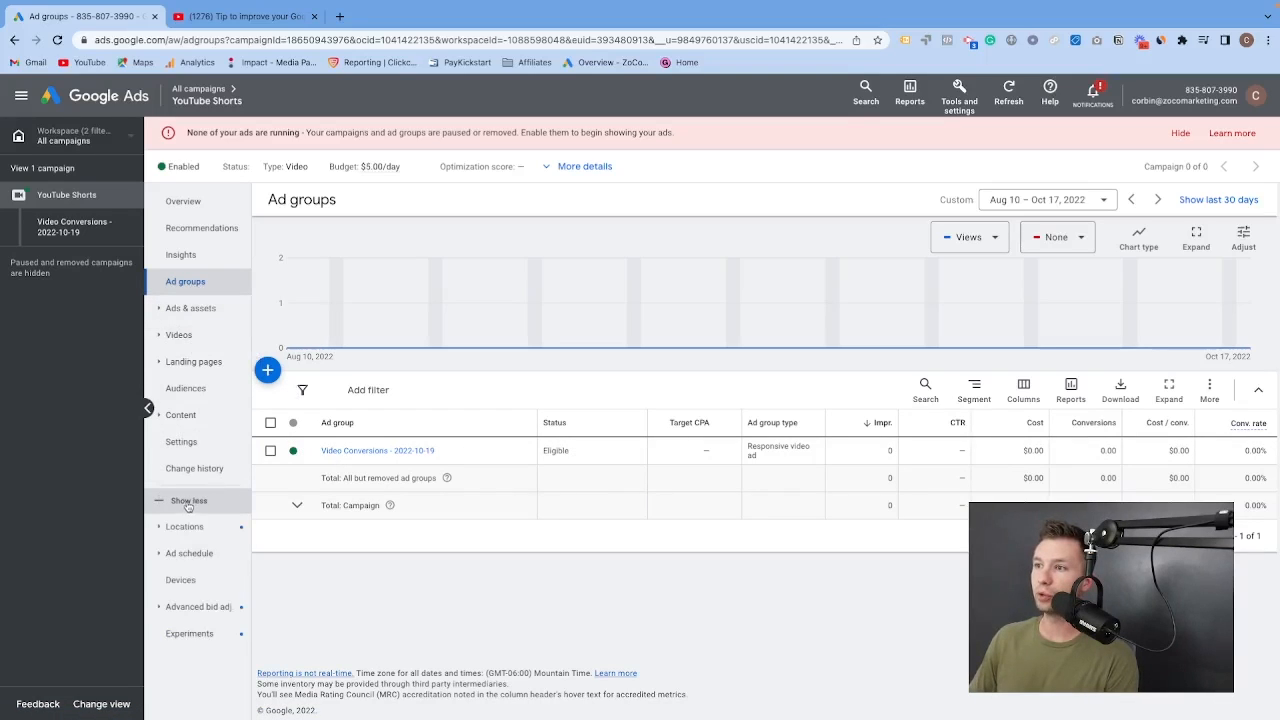
click(180, 580)
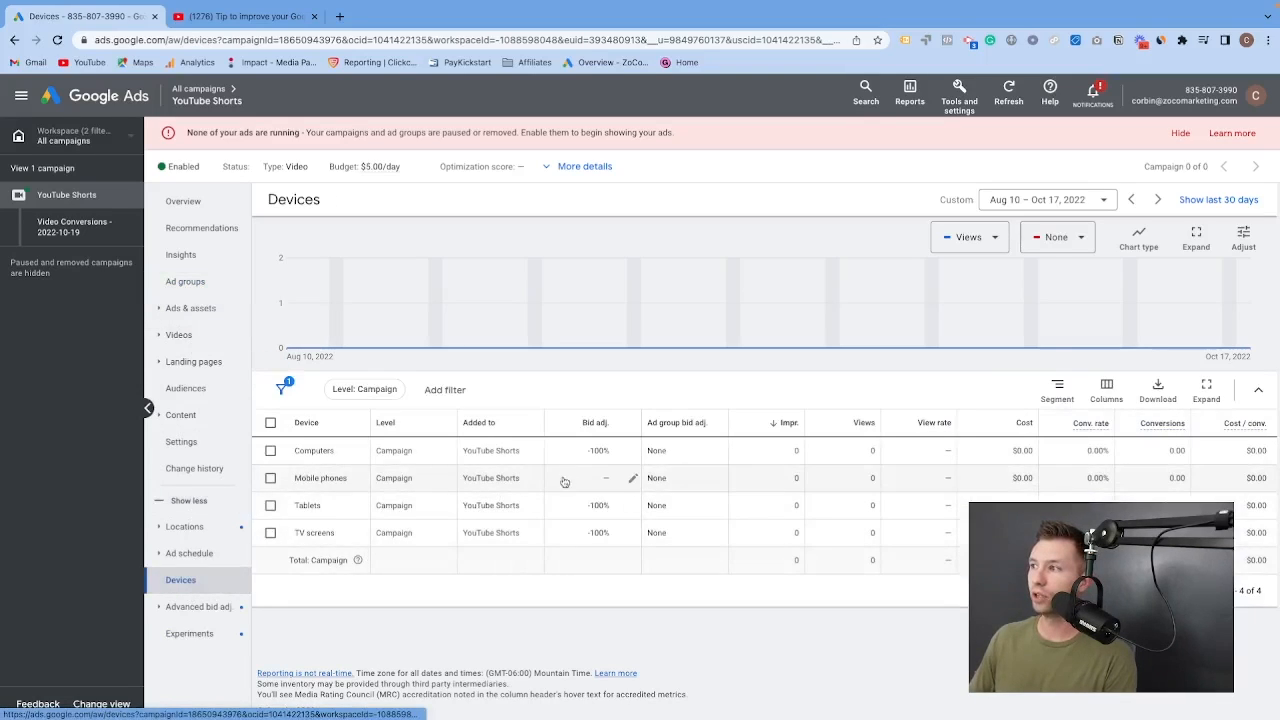
click(270, 532)
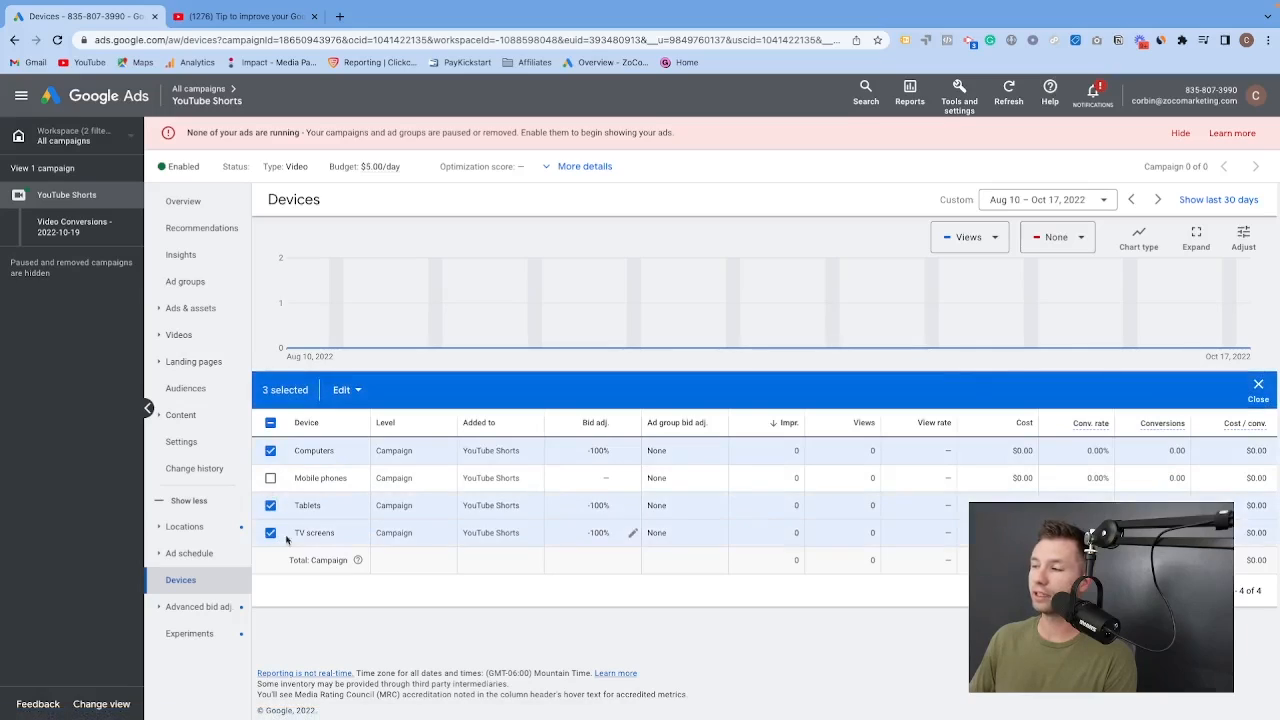
mouse_move(586, 454)
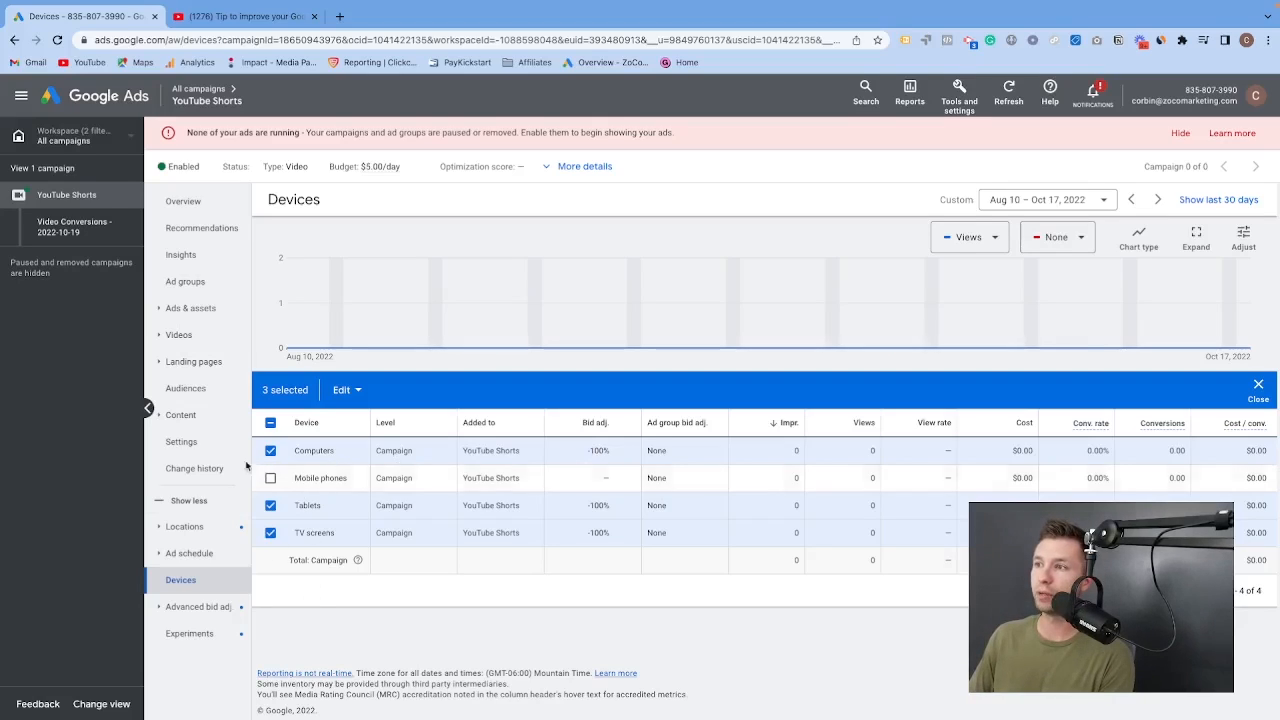
mouse_move(331, 453)
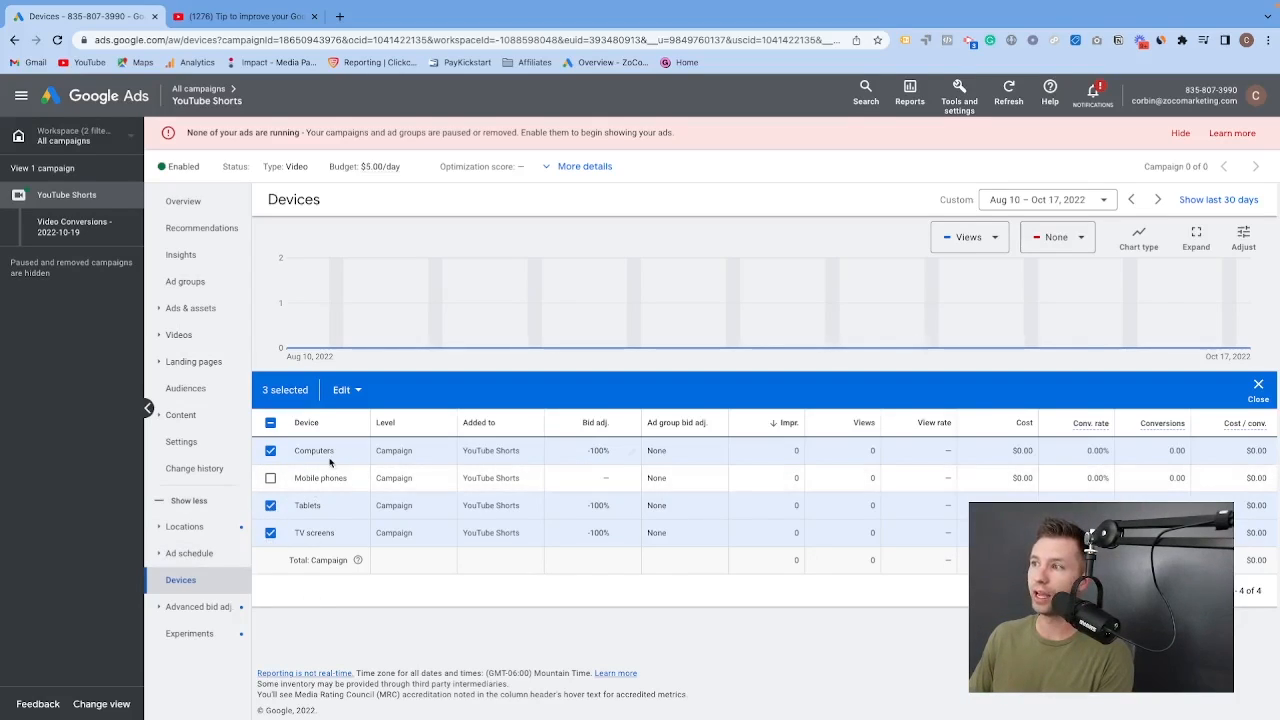